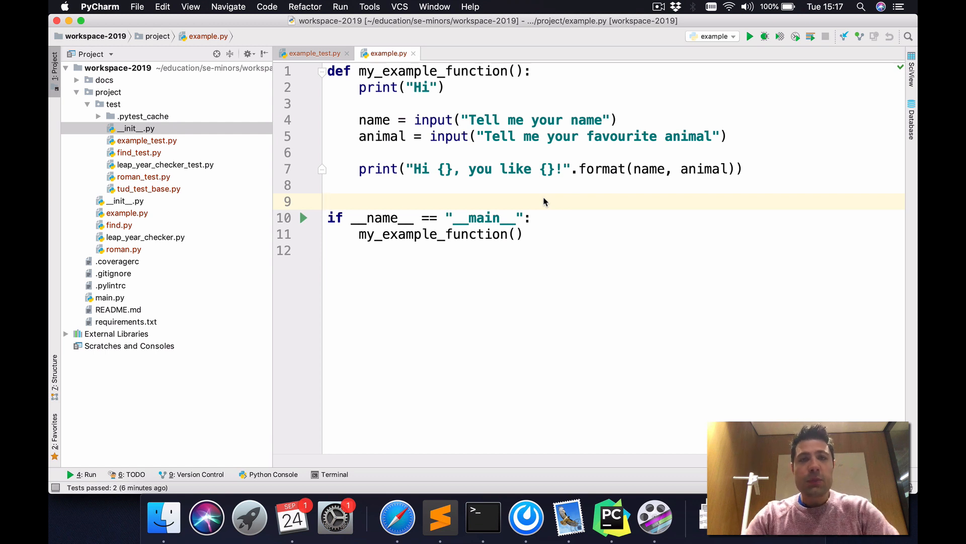
{"action": "mouse_move", "coordinate": [411, 78]}
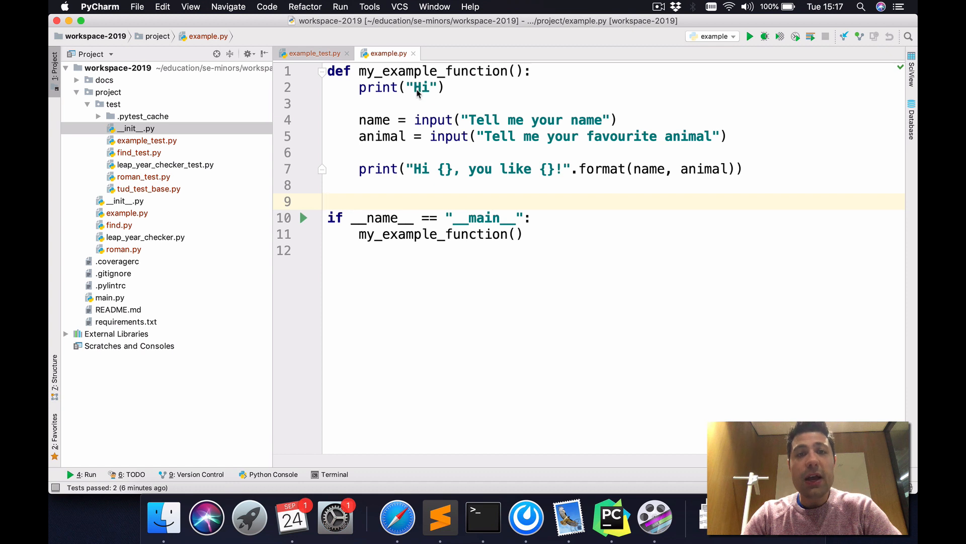
{"action": "mouse_move", "coordinate": [477, 125]}
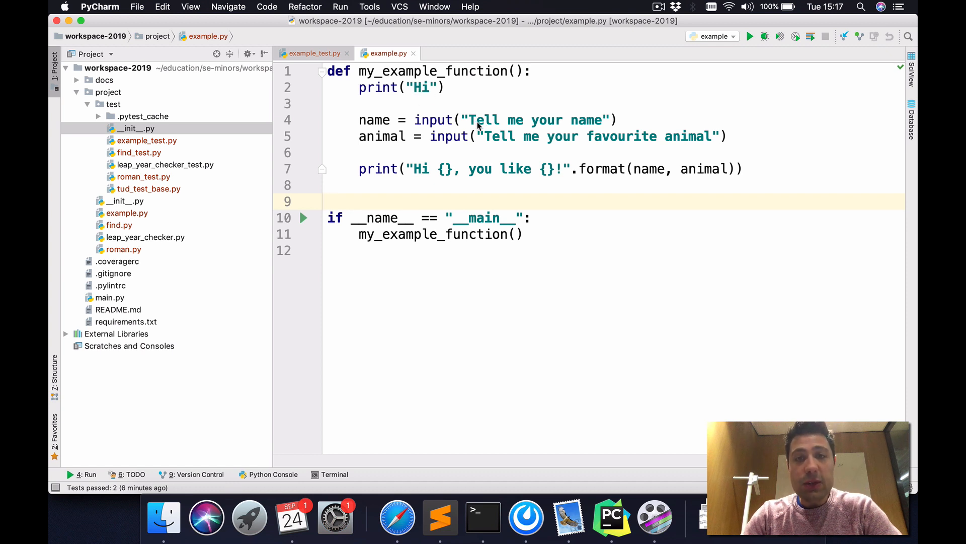
{"action": "mouse_move", "coordinate": [487, 109]}
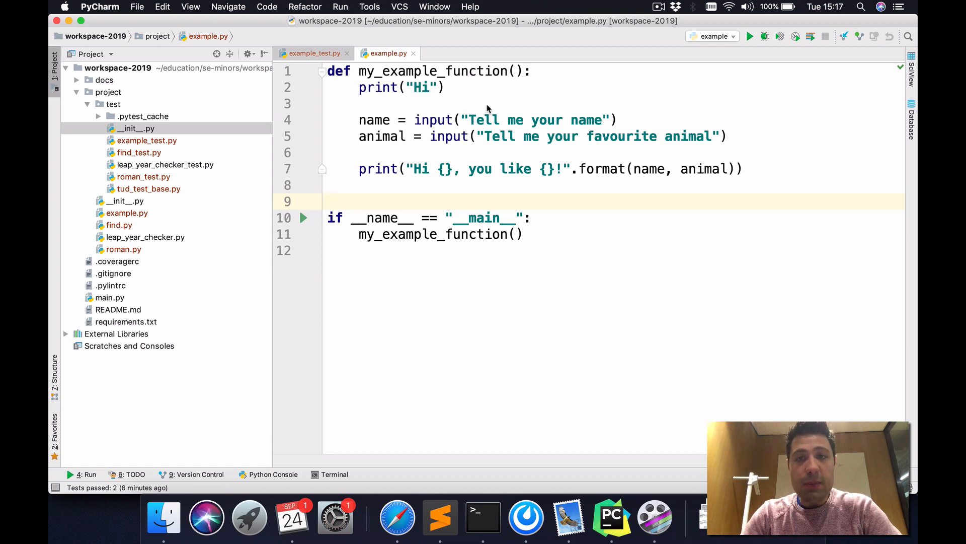
{"action": "mouse_move", "coordinate": [425, 171]}
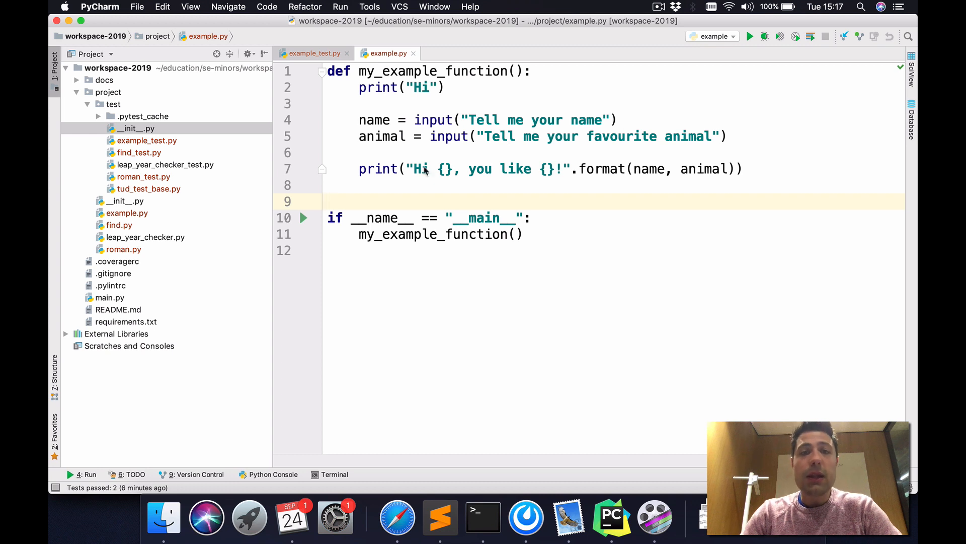
- Run example.py and answer its prompts with the name Mauricio and the animal Cat
{"action": "left_click", "coordinate": [330, 201]}
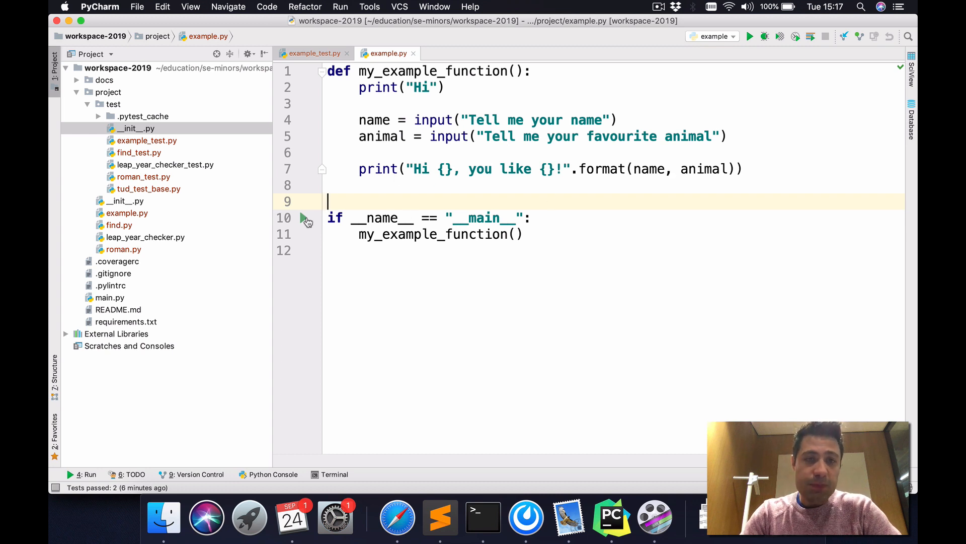
{"action": "left_click", "coordinate": [749, 37]}
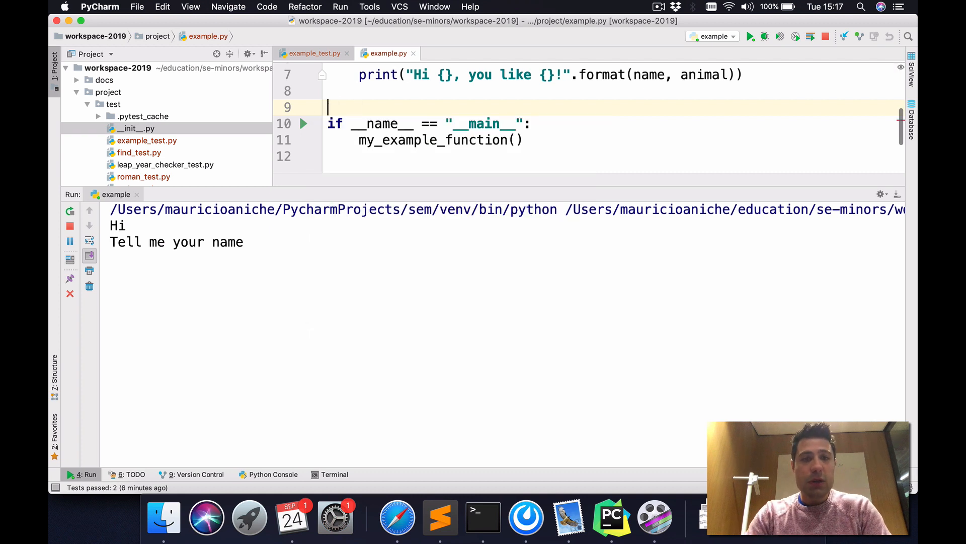
{"action": "type", "text": "Mauricio"}
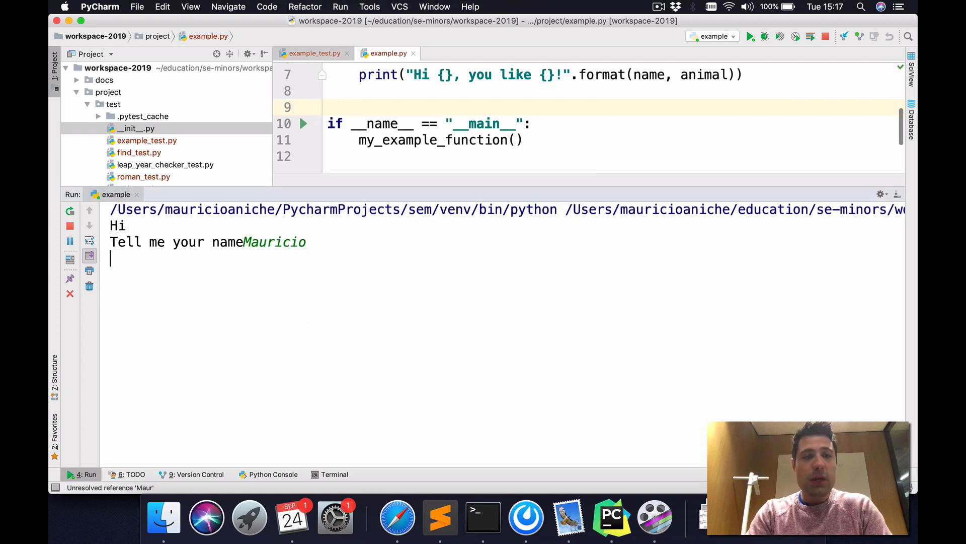
{"action": "type", "text": "Cats"}
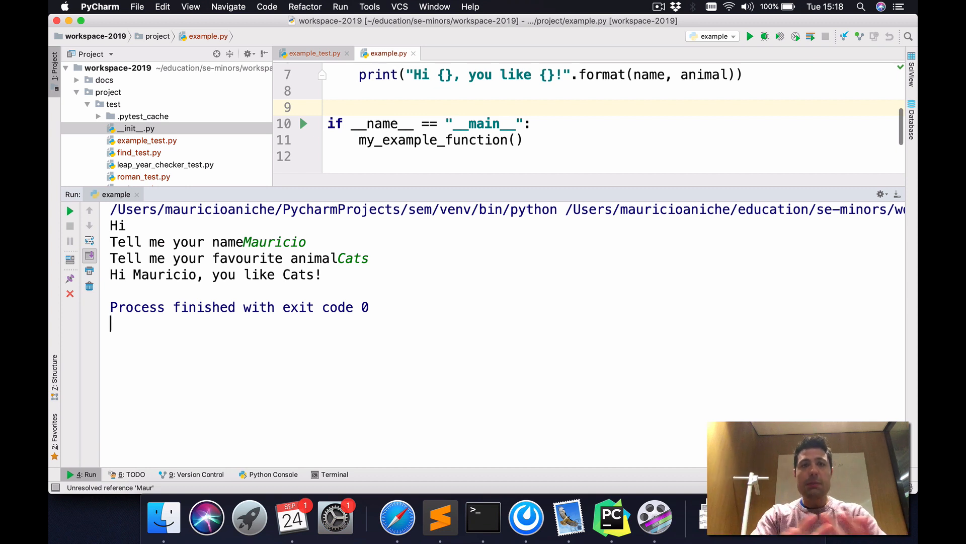
{"action": "mouse_move", "coordinate": [349, 385]}
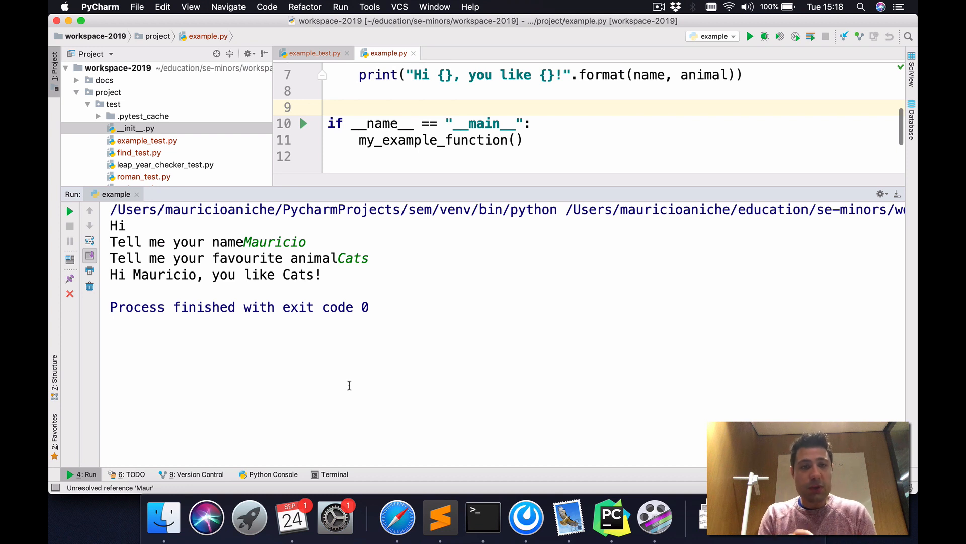
{"action": "mouse_move", "coordinate": [907, 202]}
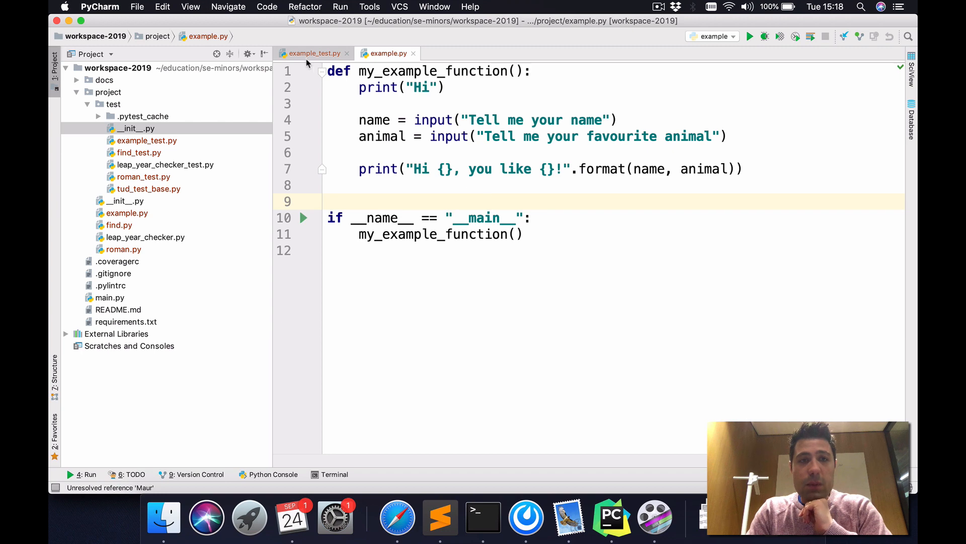
- Review test_1 in example_test.py and its list of simulated keyboard inputs
{"action": "left_click", "coordinate": [311, 53]}
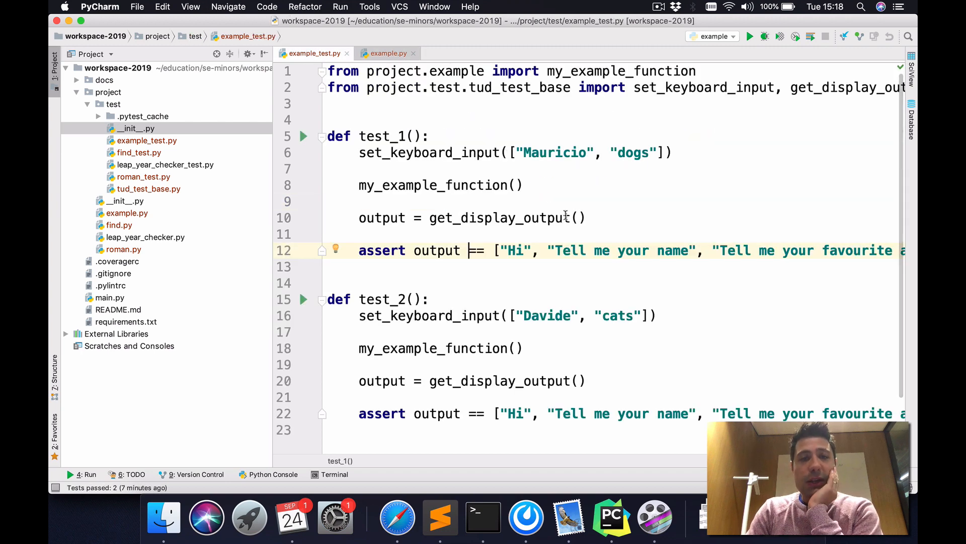
{"action": "scroll", "scroll_direction": "up", "scroll_amount": 3}
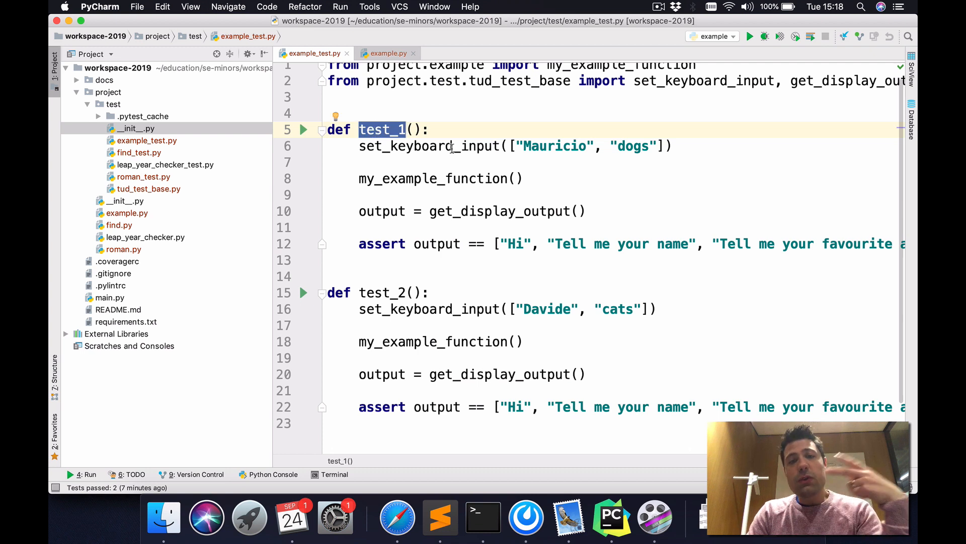
{"action": "left_click", "coordinate": [450, 162]}
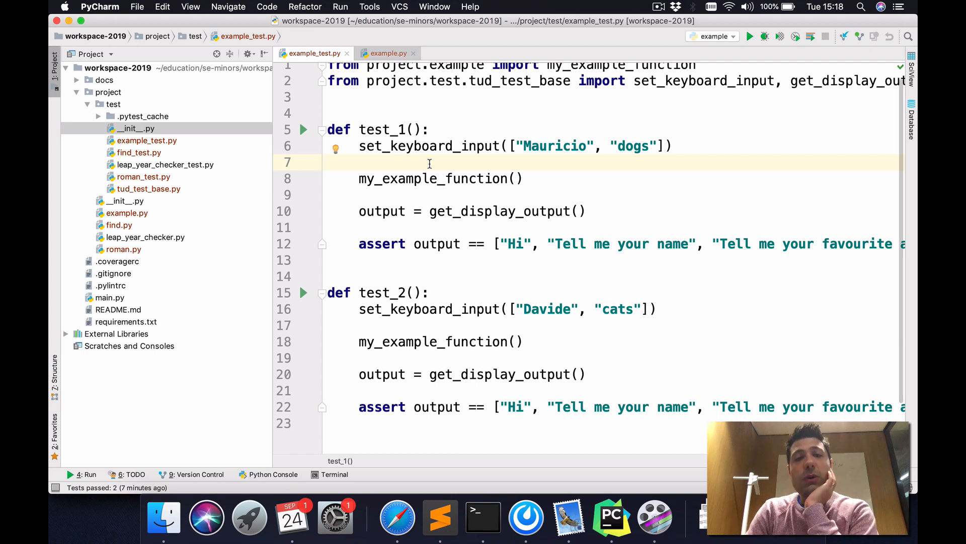
{"action": "left_click", "coordinate": [510, 146]}
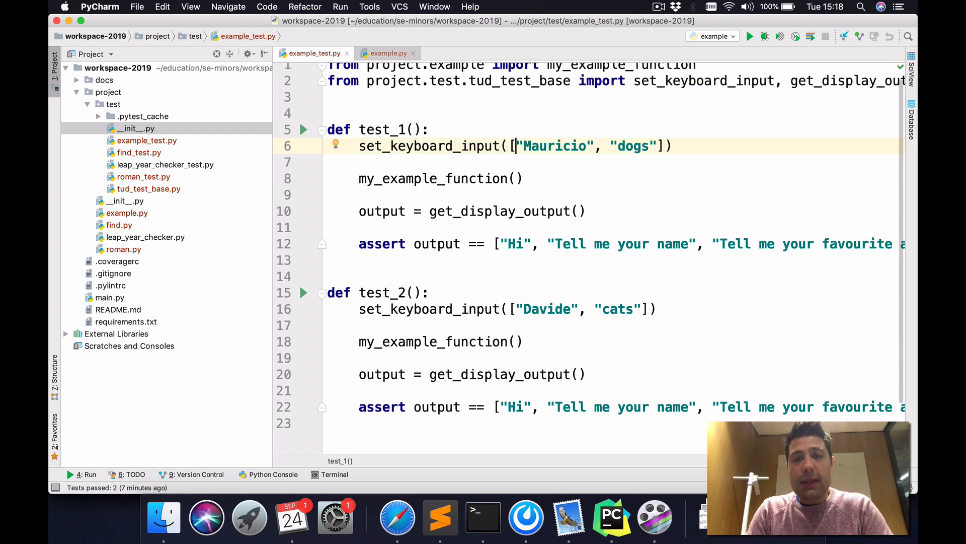
{"action": "double_click", "coordinate": [554, 146]}
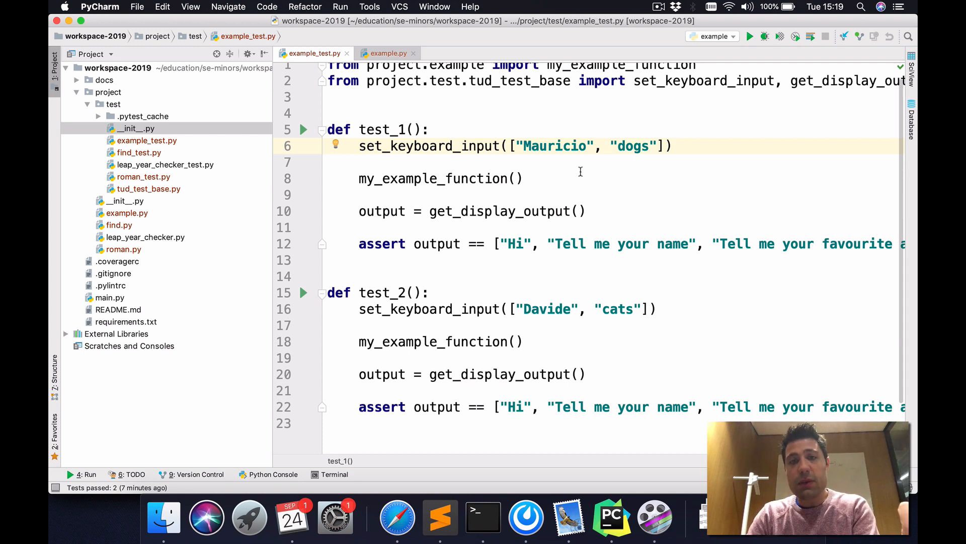
{"action": "double_click", "coordinate": [553, 146]}
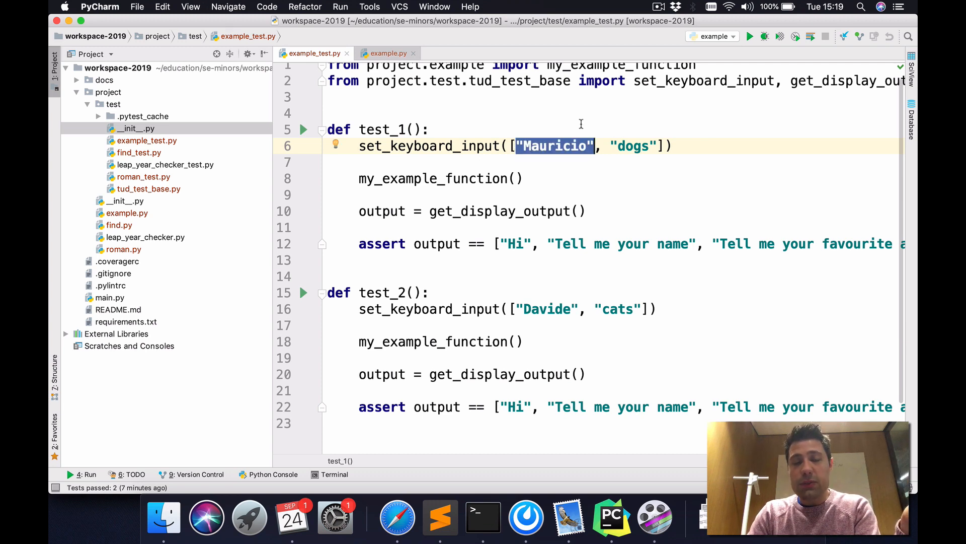
- Compare the input call in example.py with test_1's first simulated input string
{"action": "left_click", "coordinate": [386, 54]}
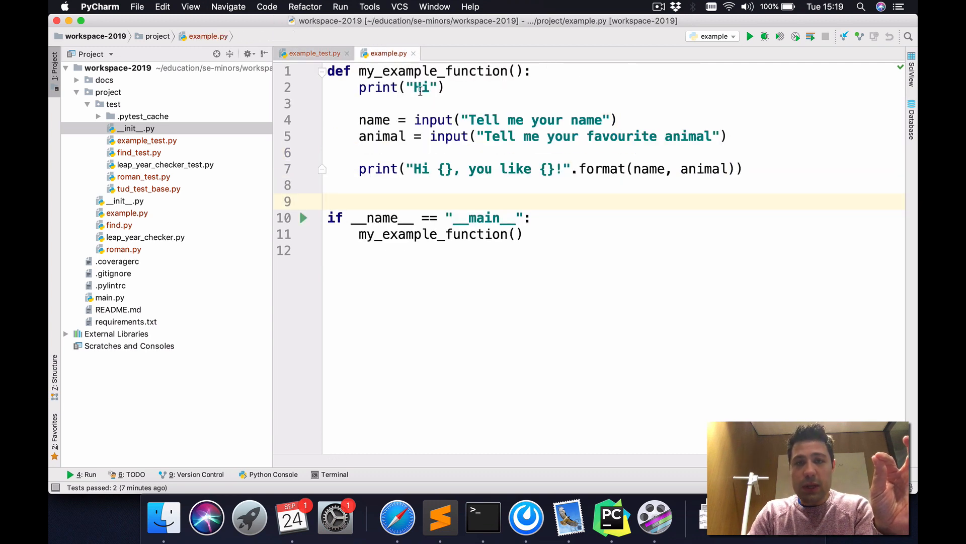
{"action": "double_click", "coordinate": [433, 119]}
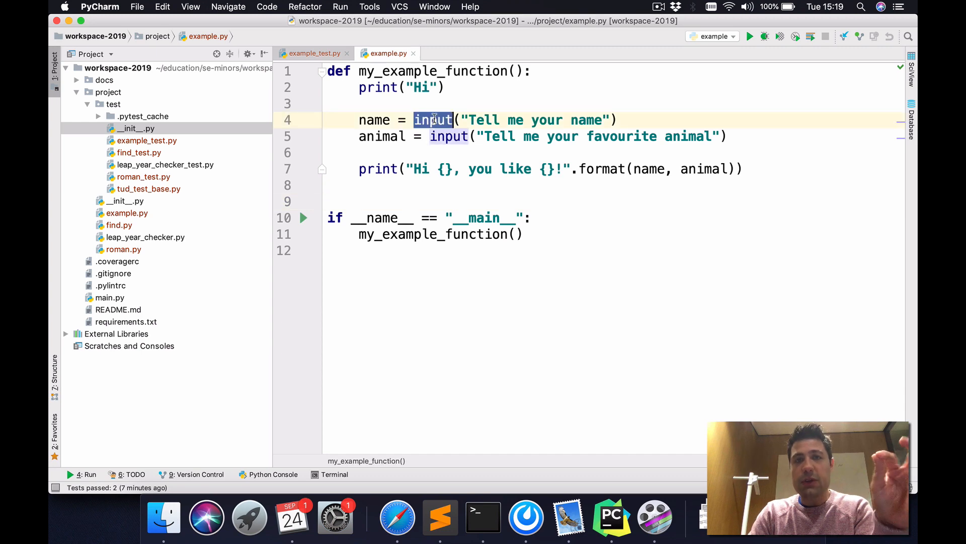
{"action": "left_click", "coordinate": [313, 53]}
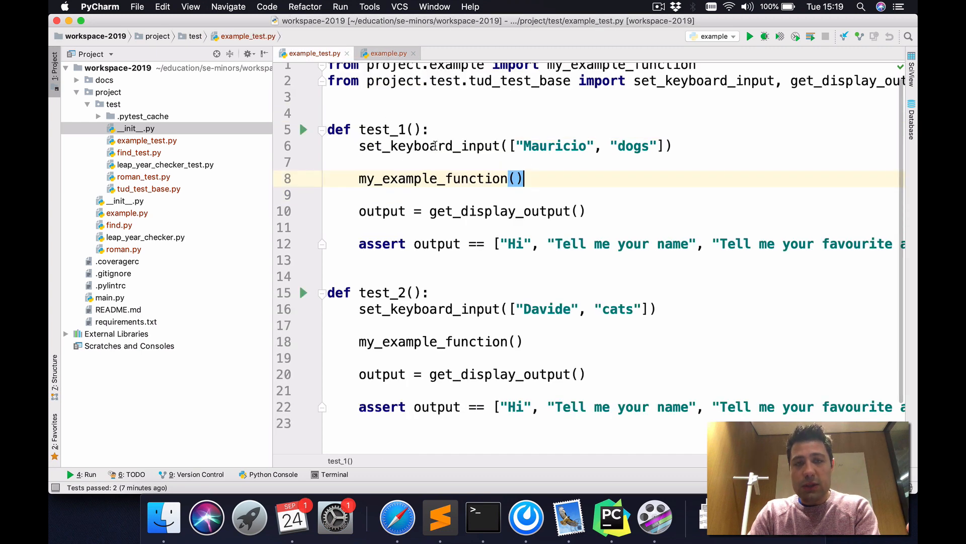
{"action": "left_click", "coordinate": [532, 146]}
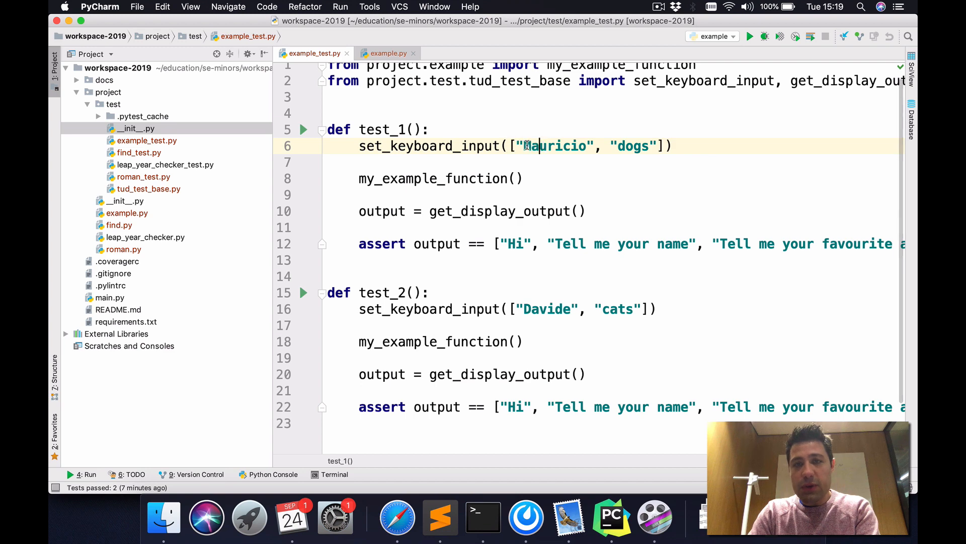
{"action": "left_click", "coordinate": [387, 53]}
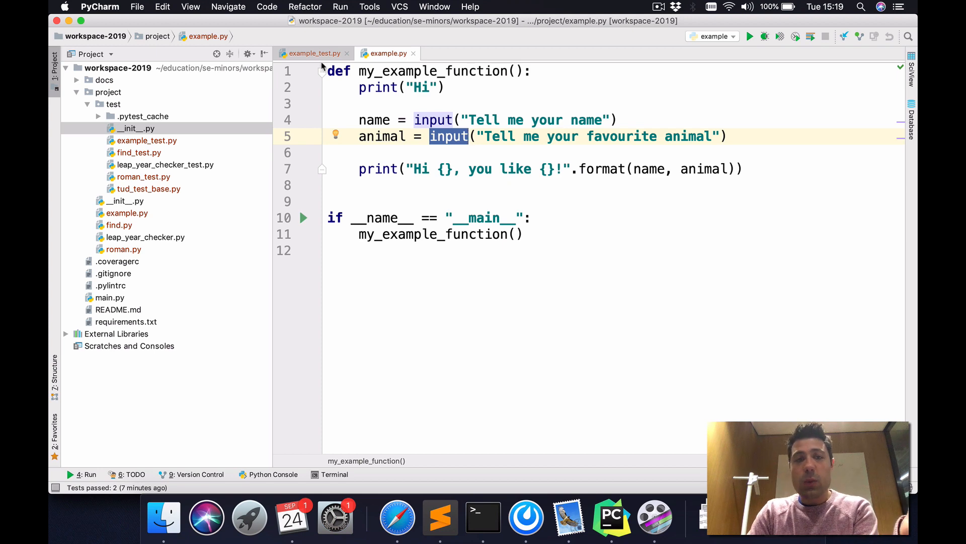
{"action": "left_click", "coordinate": [311, 54]}
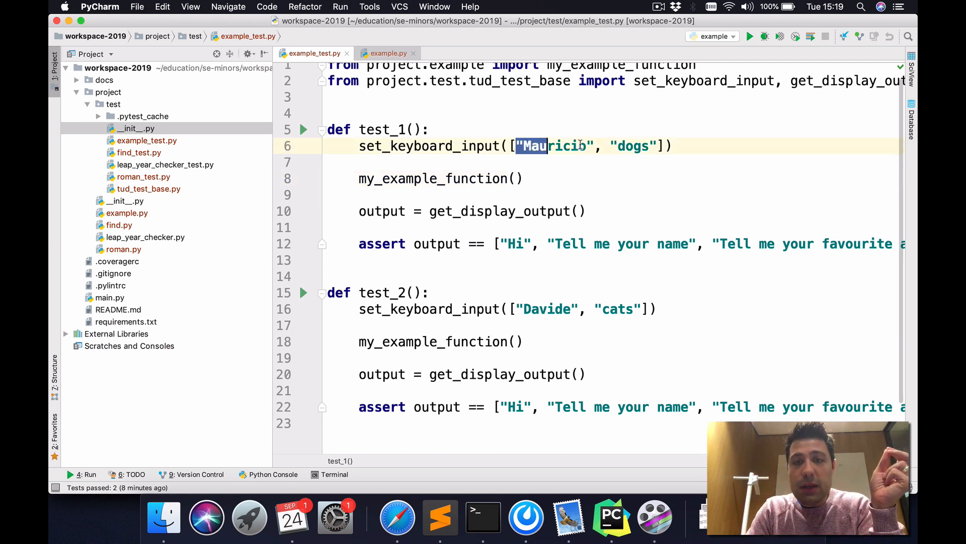
{"action": "left_click", "coordinate": [595, 146]}
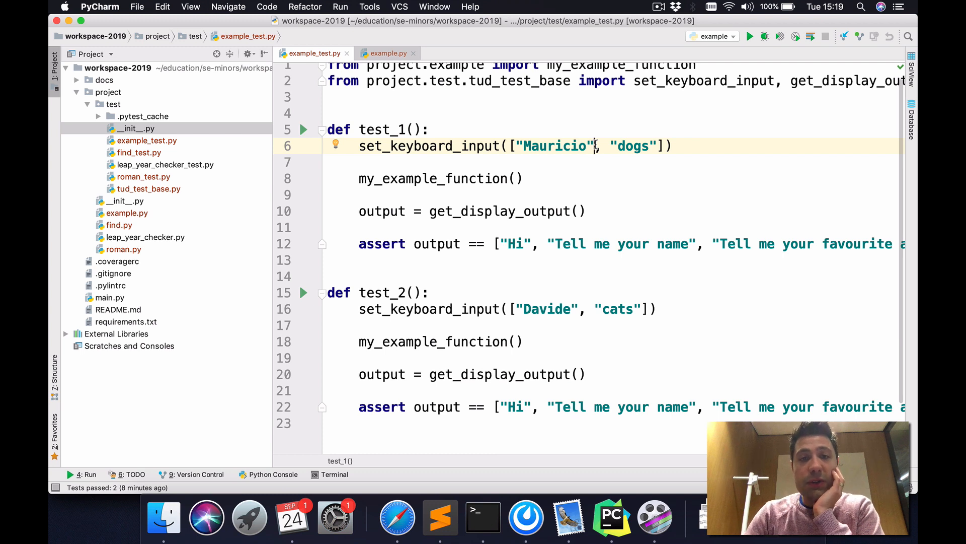
{"action": "mouse_move", "coordinate": [456, 183]}
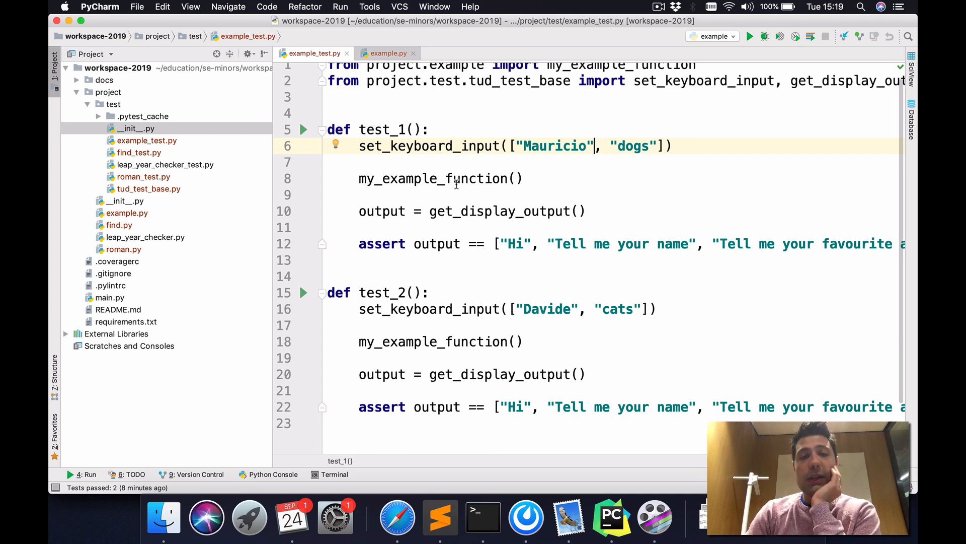
- Comment above my_example_function() in test_1: '# this is the function we want to test'
{"action": "double_click", "coordinate": [433, 178]}
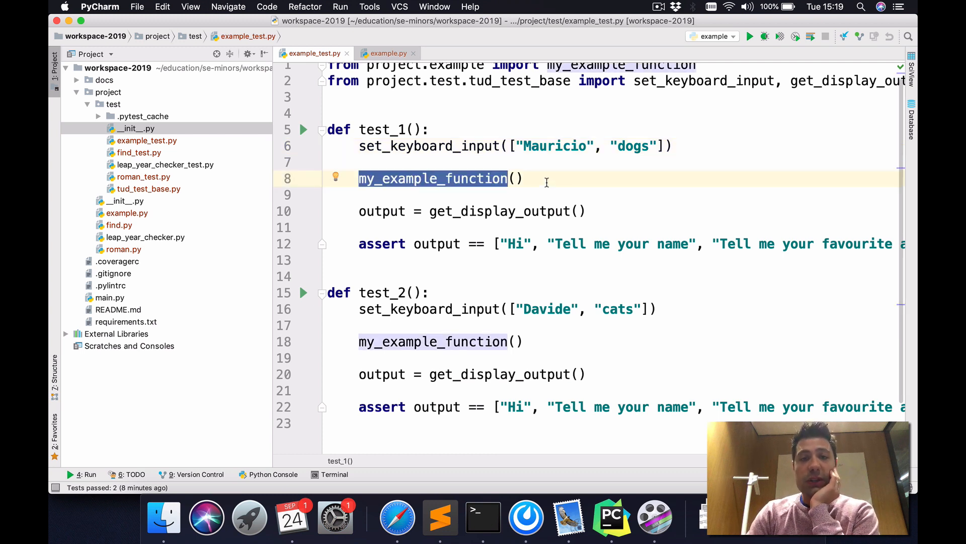
{"action": "type", "text": "# this is the function we"}
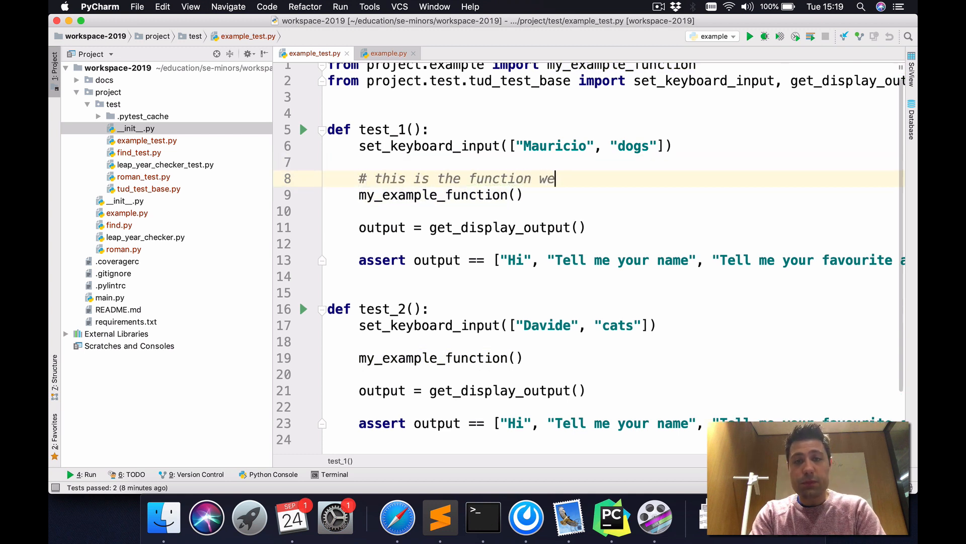
{"action": "type", "text": "want to test"}
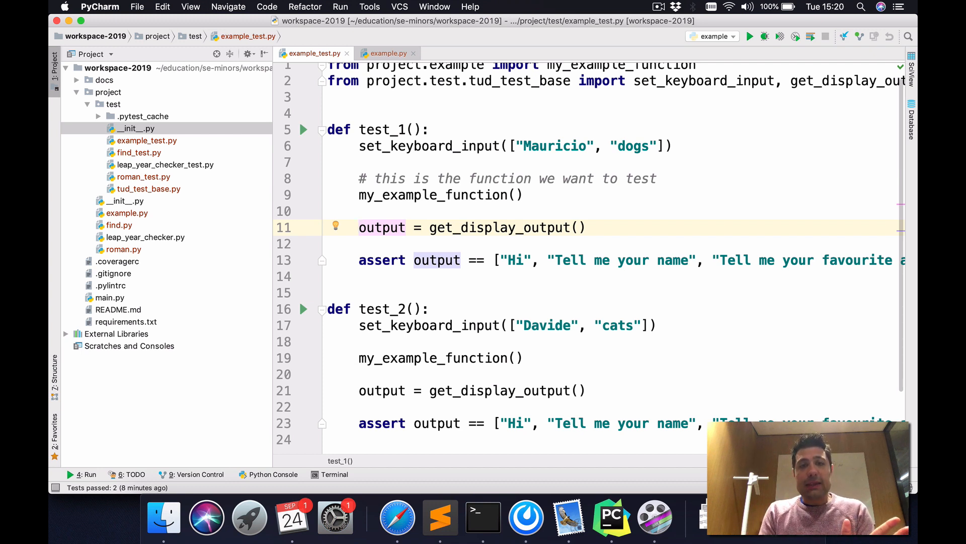
{"action": "mouse_move", "coordinate": [590, 178]}
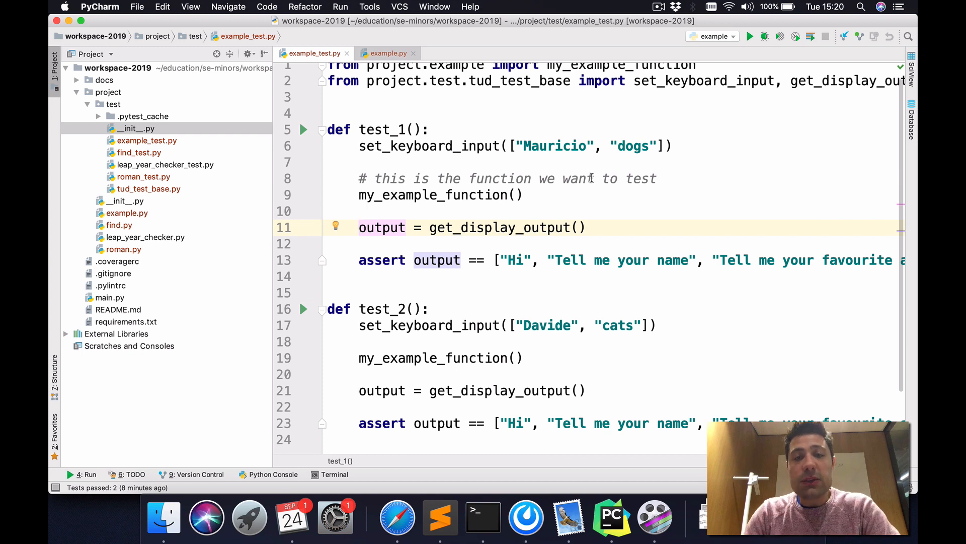
{"action": "double_click", "coordinate": [499, 228]}
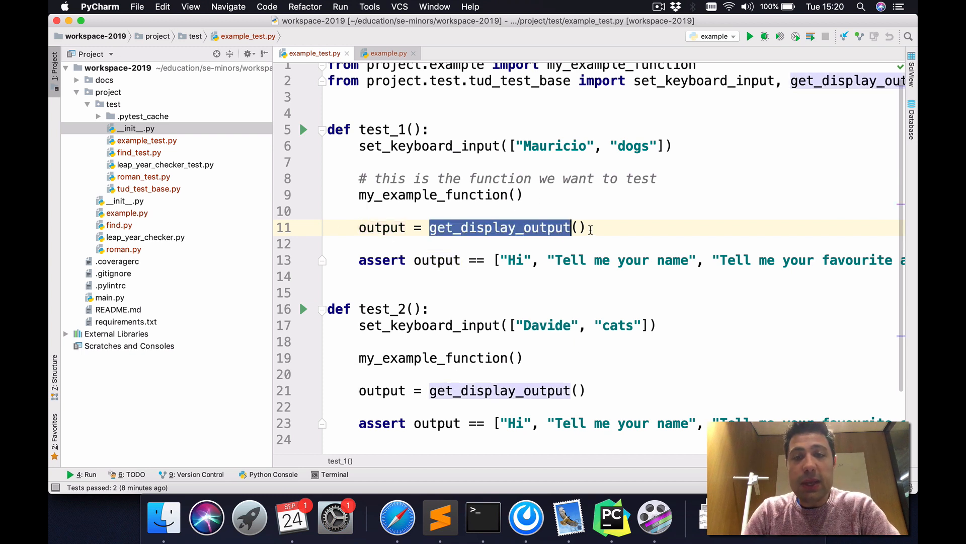
{"action": "left_click", "coordinate": [579, 226]}
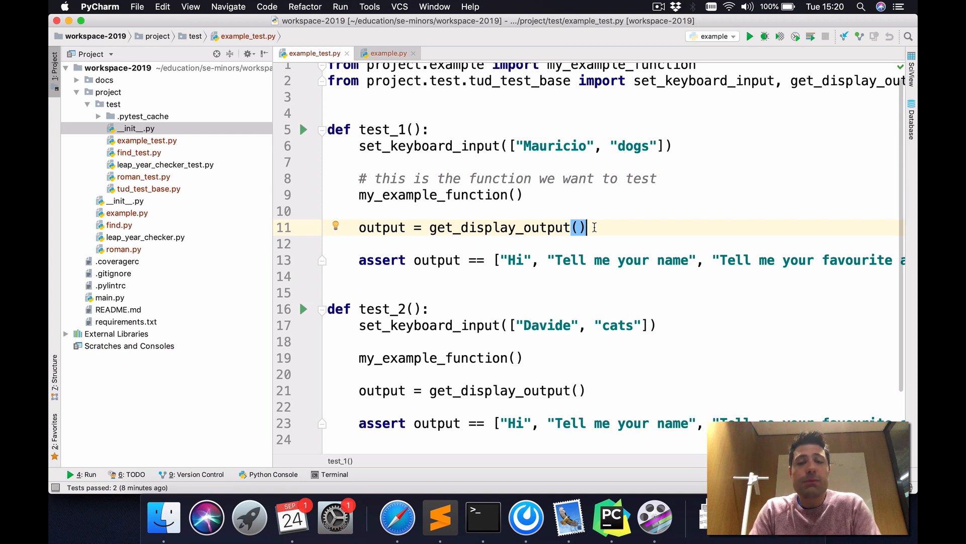
- Split test_1's expected messages one per line, with 'Hi Mauricio, you like cats!' as the final one
{"action": "left_click", "coordinate": [545, 260]}
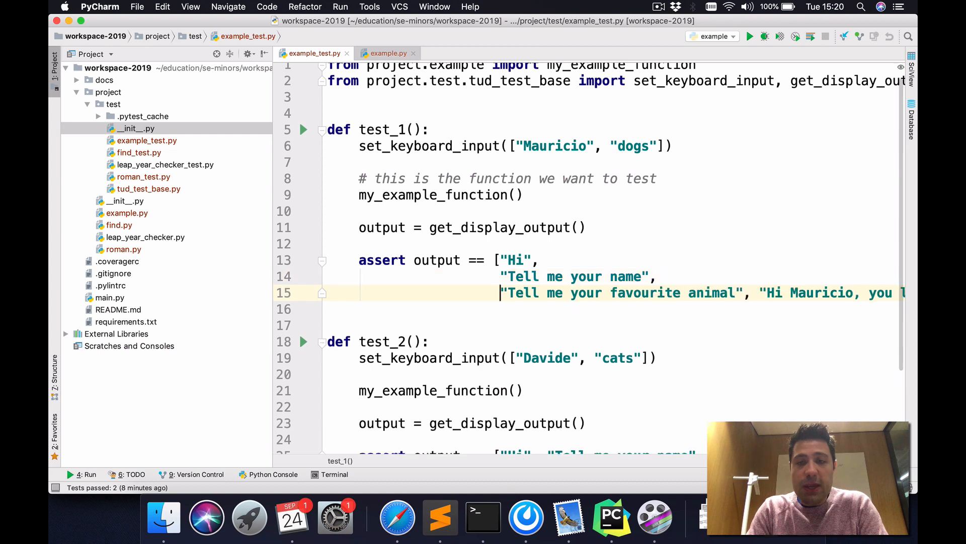
{"action": "key", "text": "Return"}
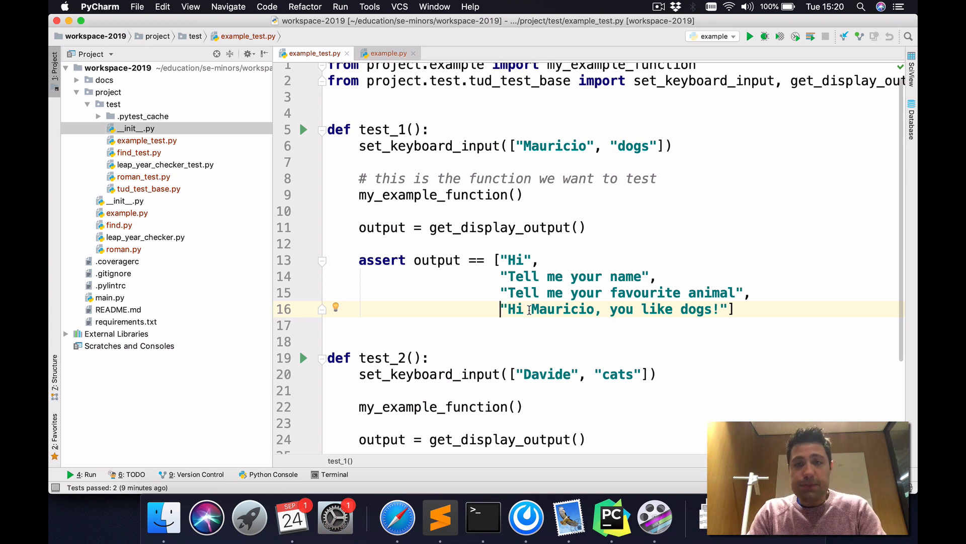
{"action": "double_click", "coordinate": [696, 309]}
{"action": "type", "text": "cat"}
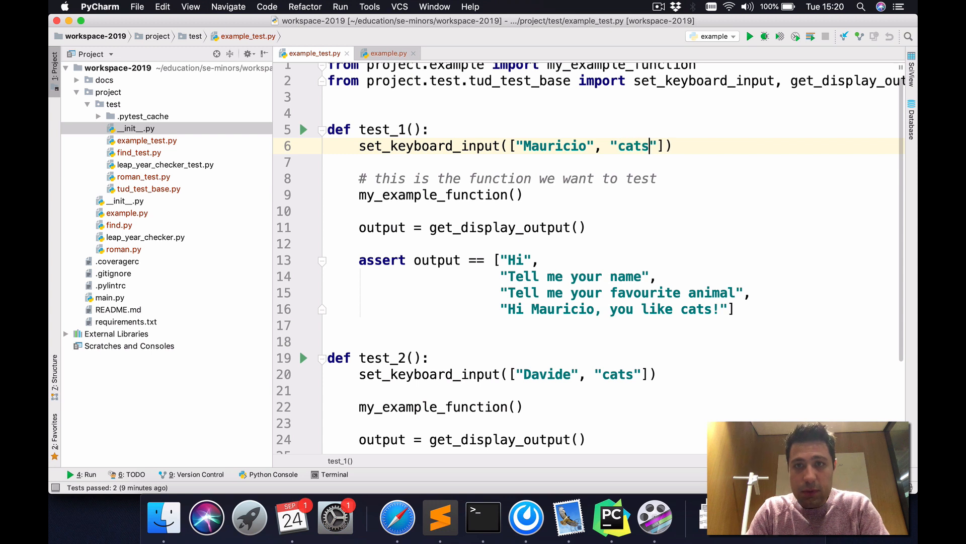
{"action": "left_click", "coordinate": [578, 276]}
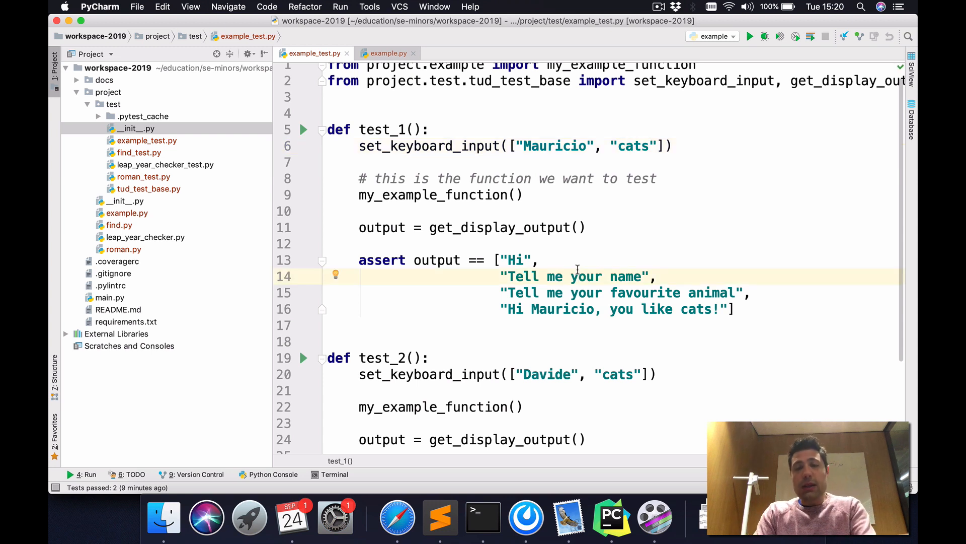
{"action": "left_click", "coordinate": [540, 260]}
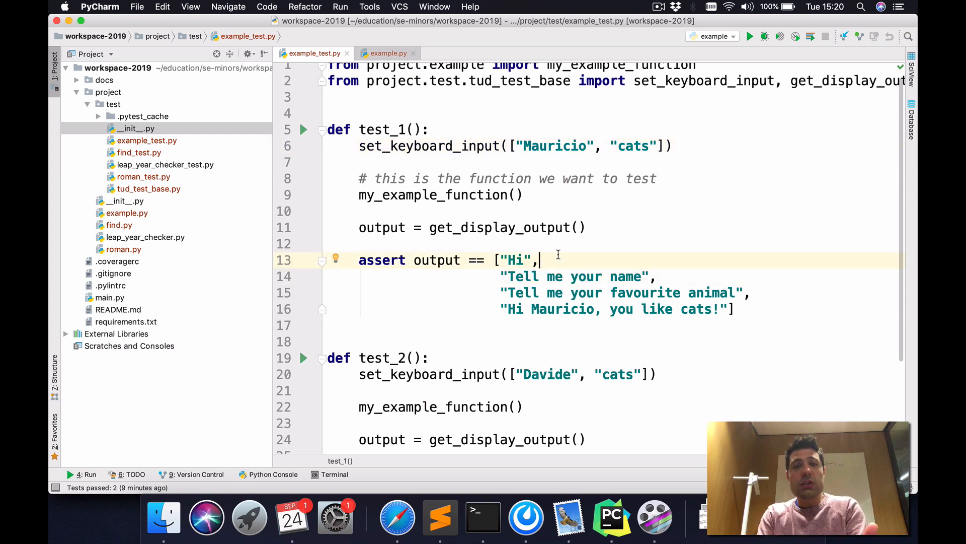
{"action": "double_click", "coordinate": [436, 260]}
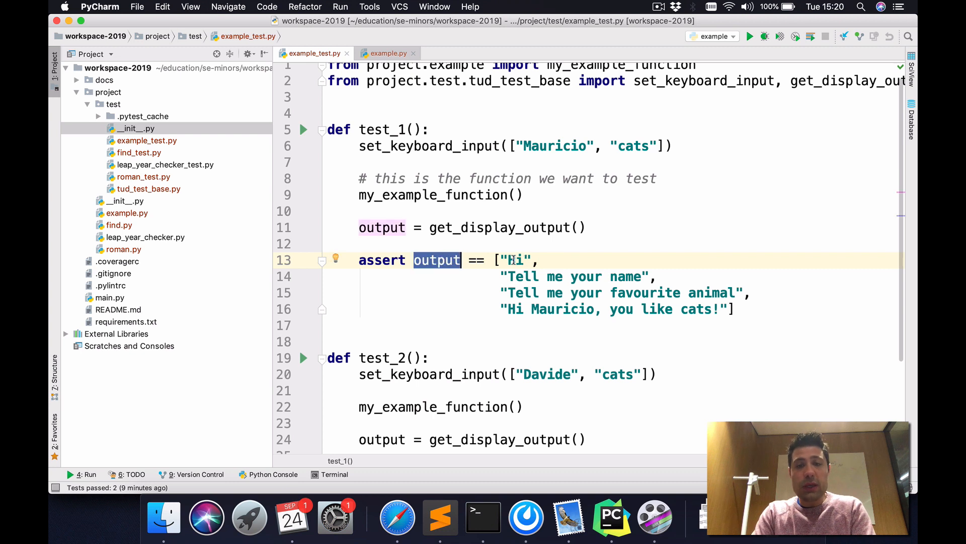
{"action": "mouse_move", "coordinate": [682, 294]}
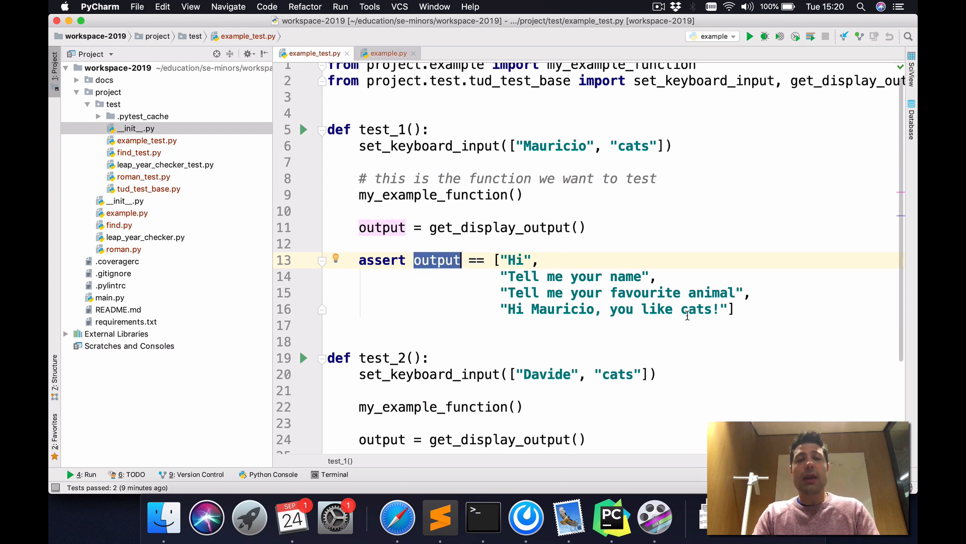
- Run test_1 alone and confirm it reports 1 passed
{"action": "left_click", "coordinate": [303, 130]}
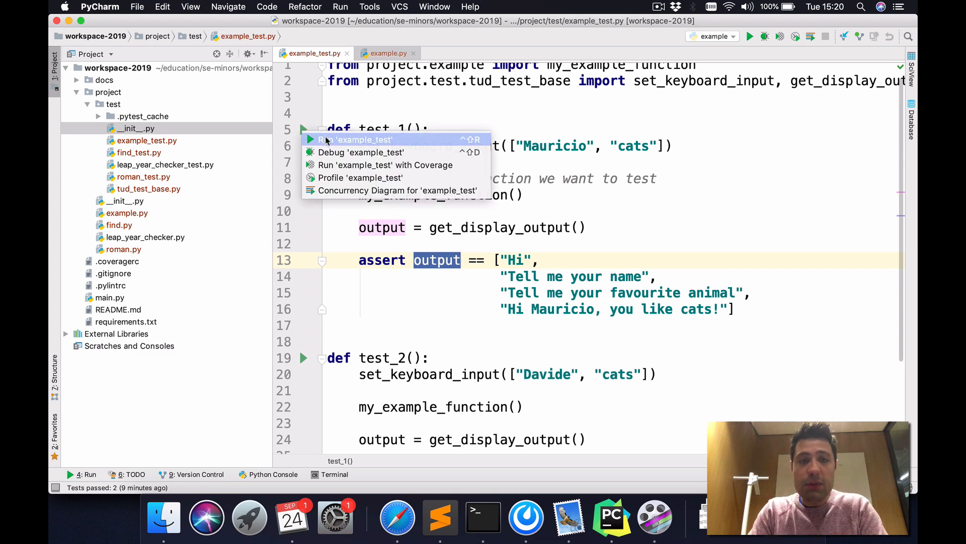
{"action": "left_click", "coordinate": [360, 139]}
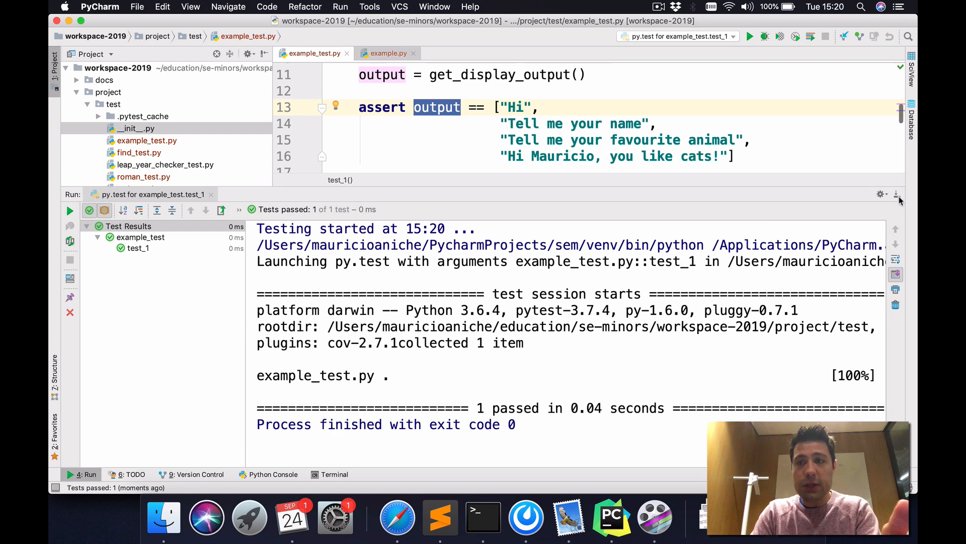
{"action": "left_click", "coordinate": [899, 194]}
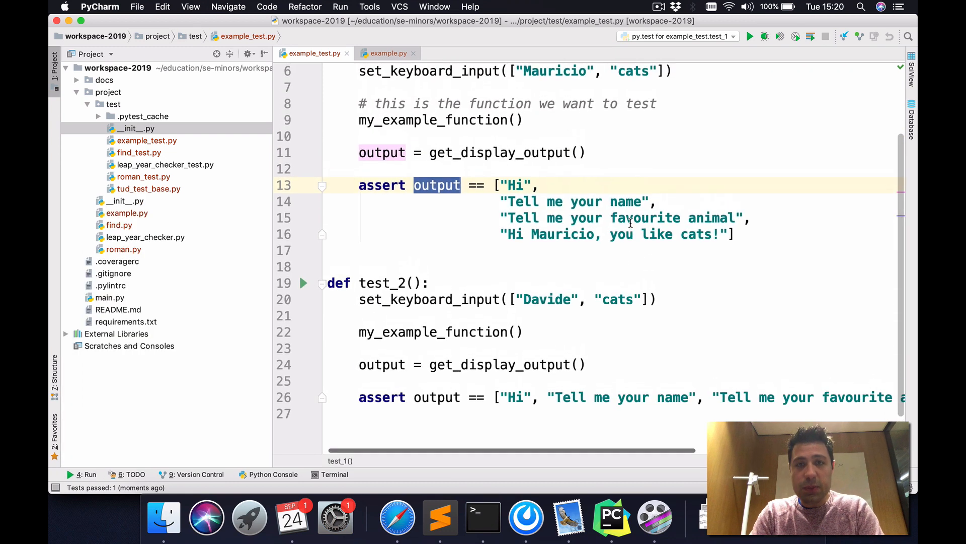
- Change test_1's simulated animal to dogs, rerun it and inspect the expected-vs-actual assertion diff
{"action": "scroll", "scroll_direction": "up", "scroll_amount": 3}
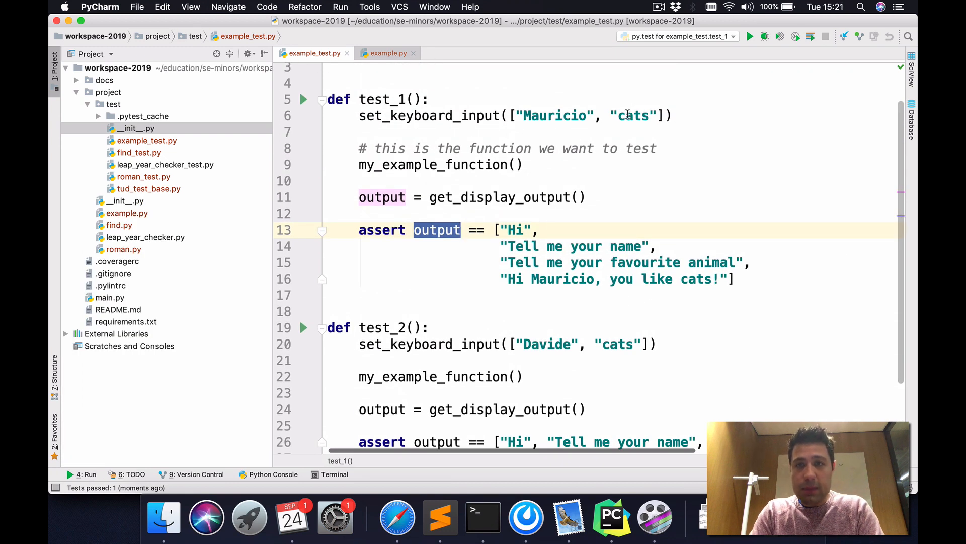
{"action": "type", "text": "dogs"}
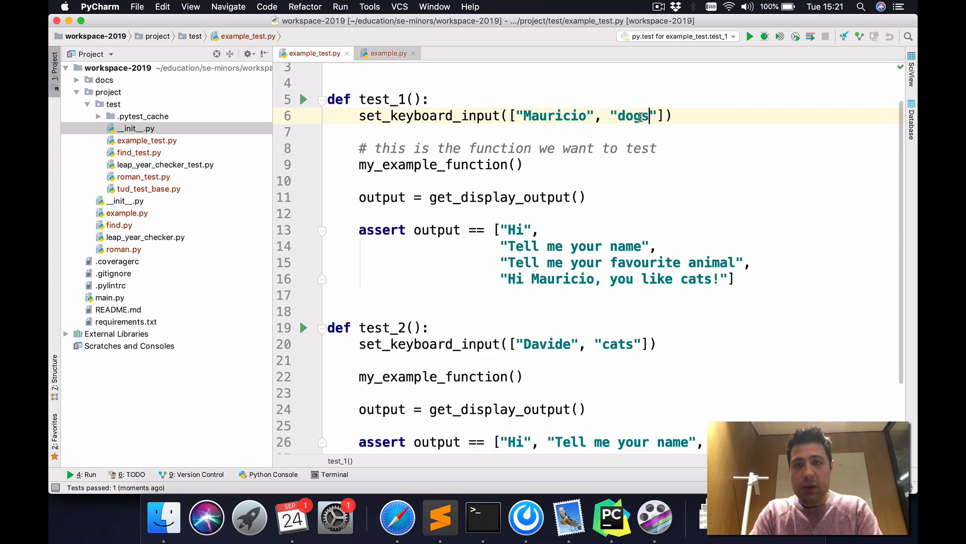
{"action": "left_click", "coordinate": [635, 214]}
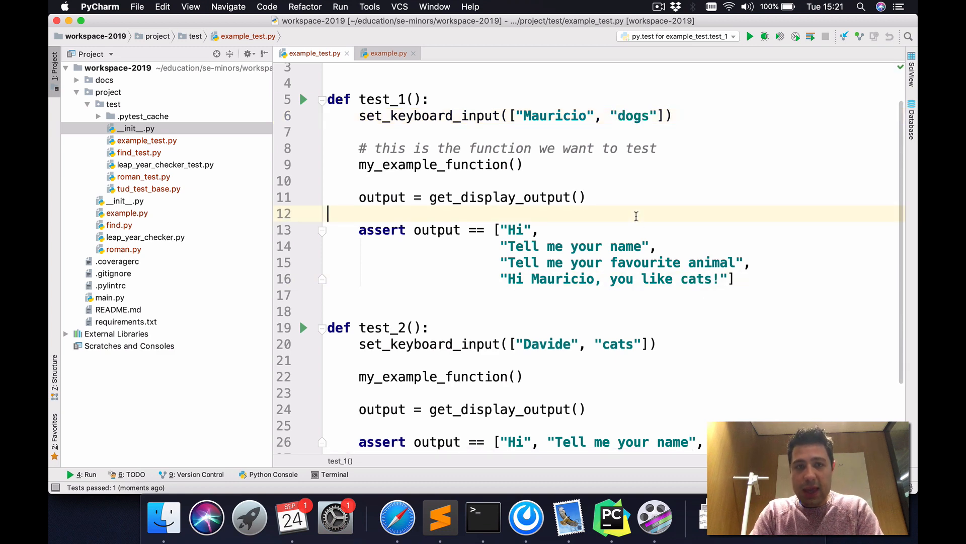
{"action": "left_click", "coordinate": [749, 37]}
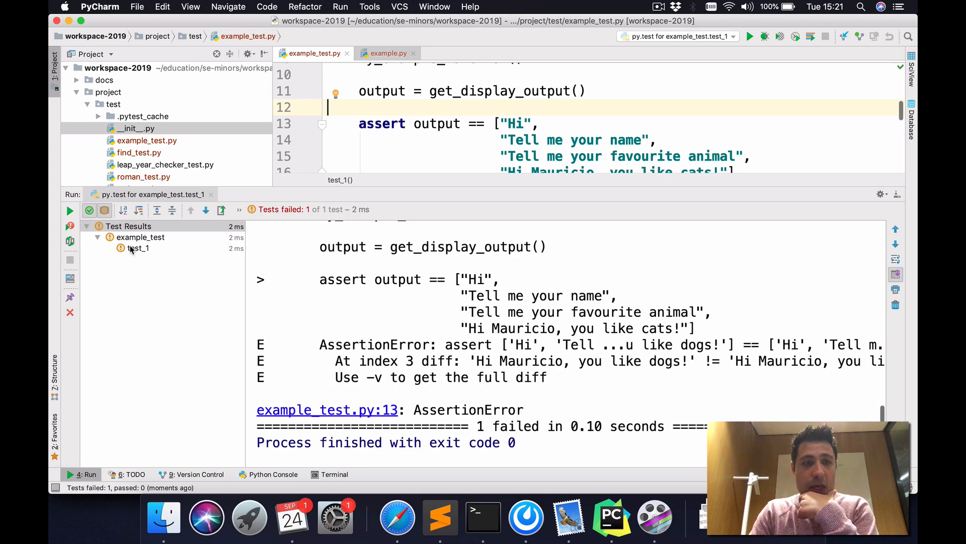
{"action": "left_click", "coordinate": [138, 248]}
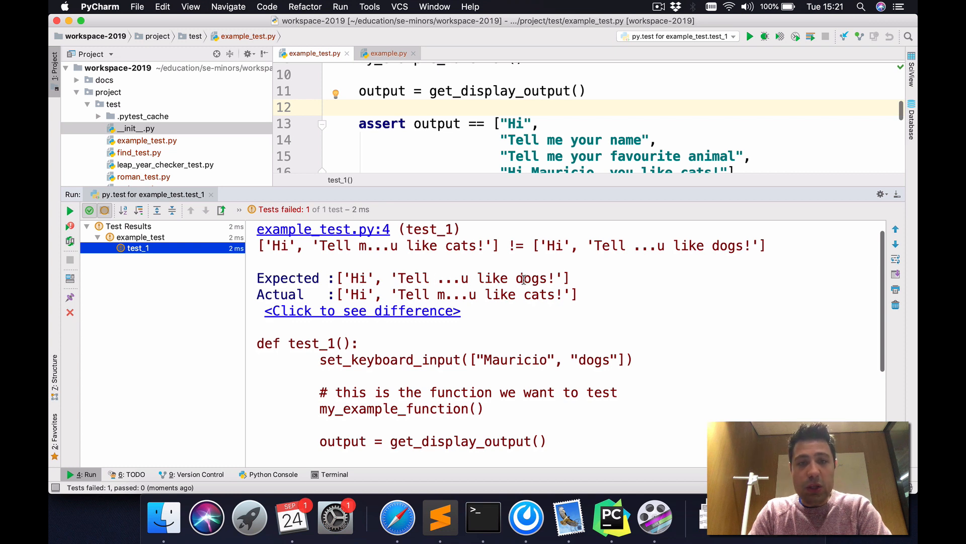
{"action": "mouse_move", "coordinate": [490, 295]}
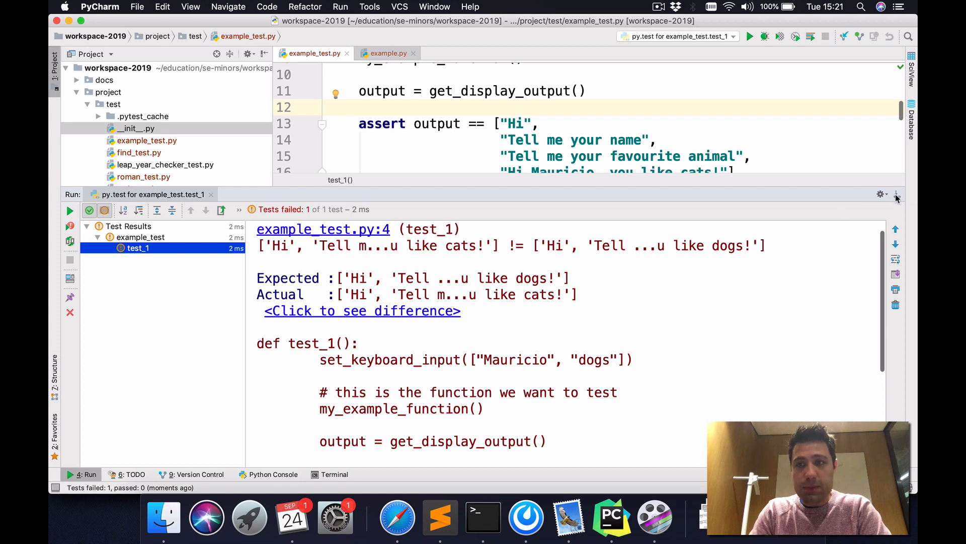
{"action": "left_click", "coordinate": [896, 193]}
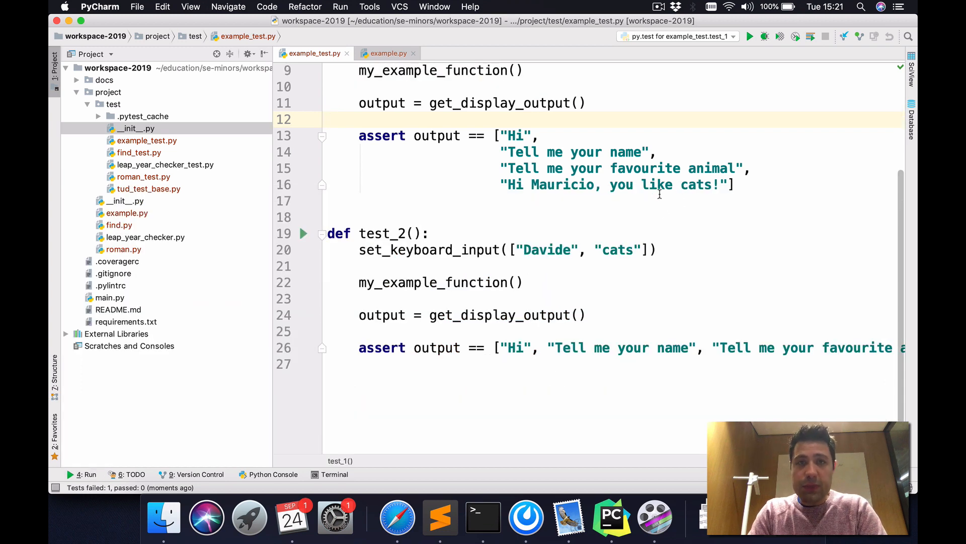
- Have test_2 enter dogs and expect 'Hi Davide, you like dogs!' on its own line
{"action": "scroll", "scroll_direction": "up", "scroll_amount": 3}
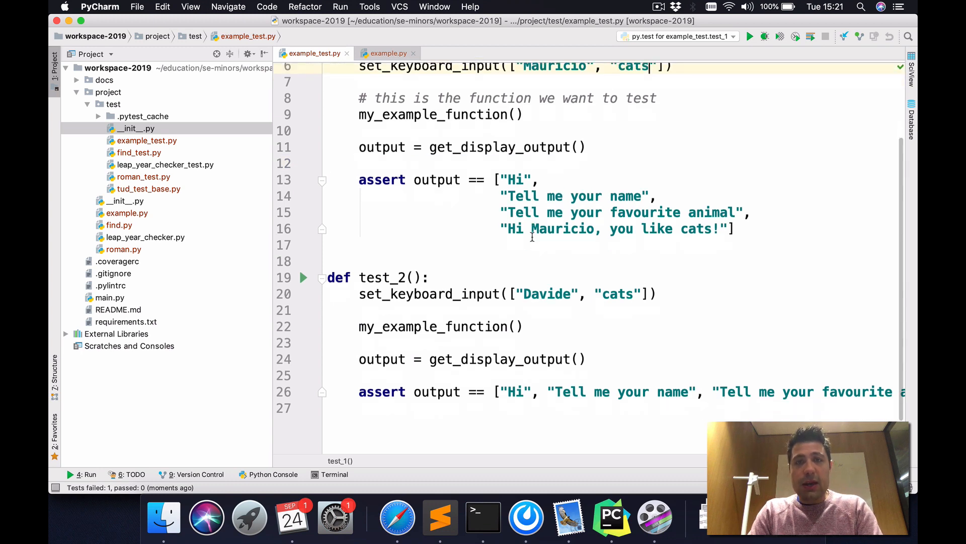
{"action": "scroll", "scroll_direction": "up", "scroll_amount": 3}
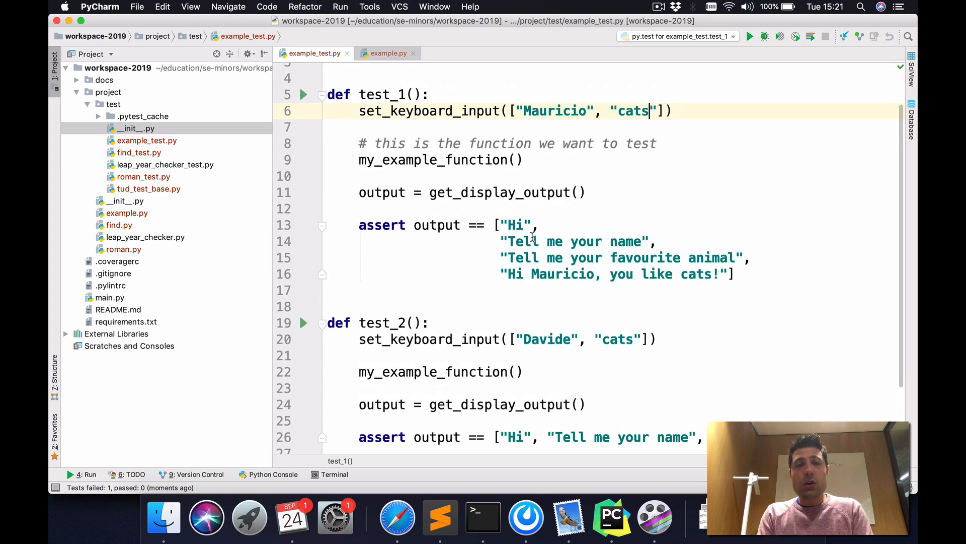
{"action": "scroll", "scroll_direction": "down", "scroll_amount": 3}
{"action": "type", "text": "d"}
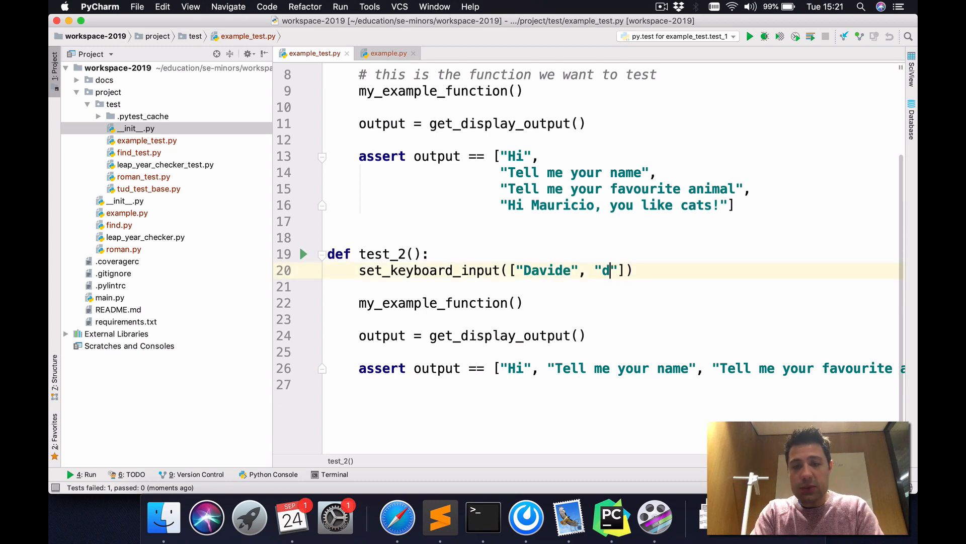
{"action": "type", "text": "ogs"}
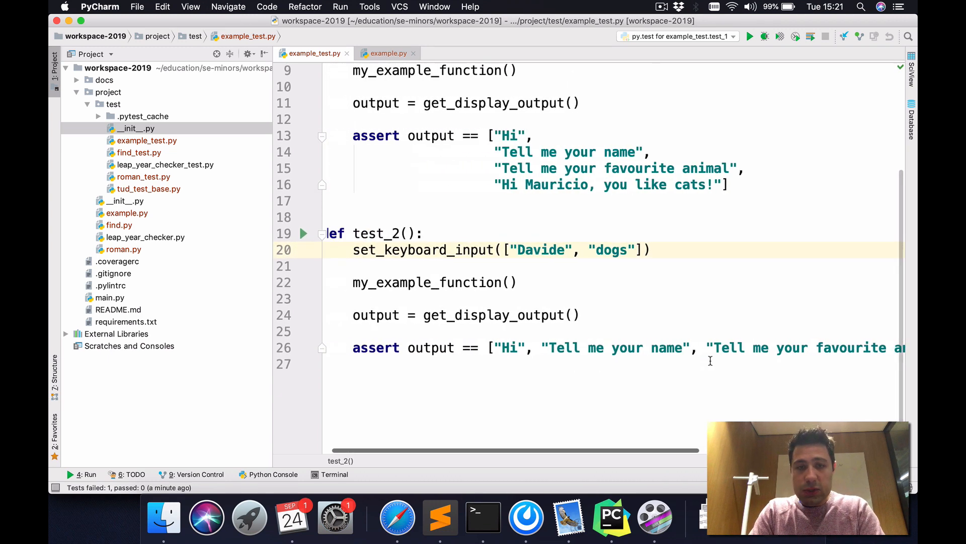
{"action": "key", "text": "enter"}
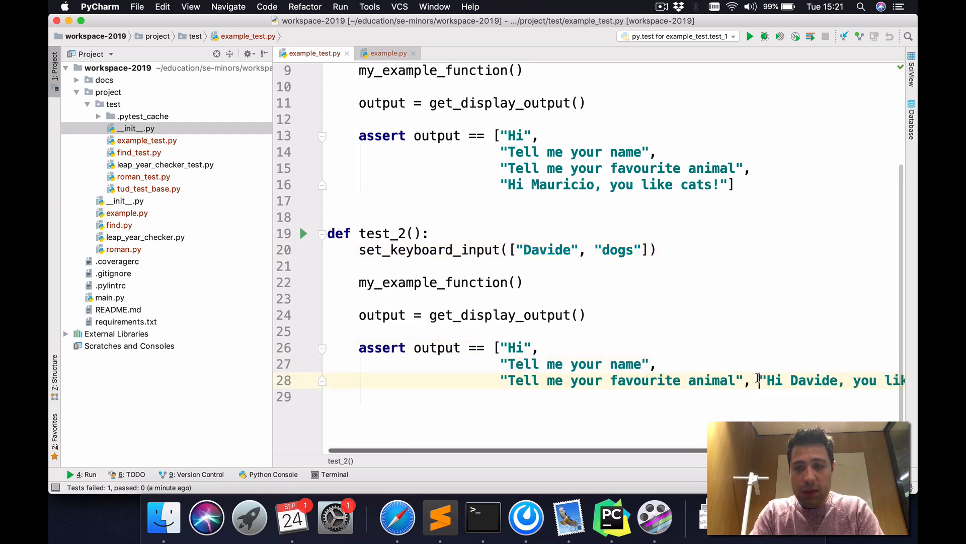
{"action": "key", "text": "Return"}
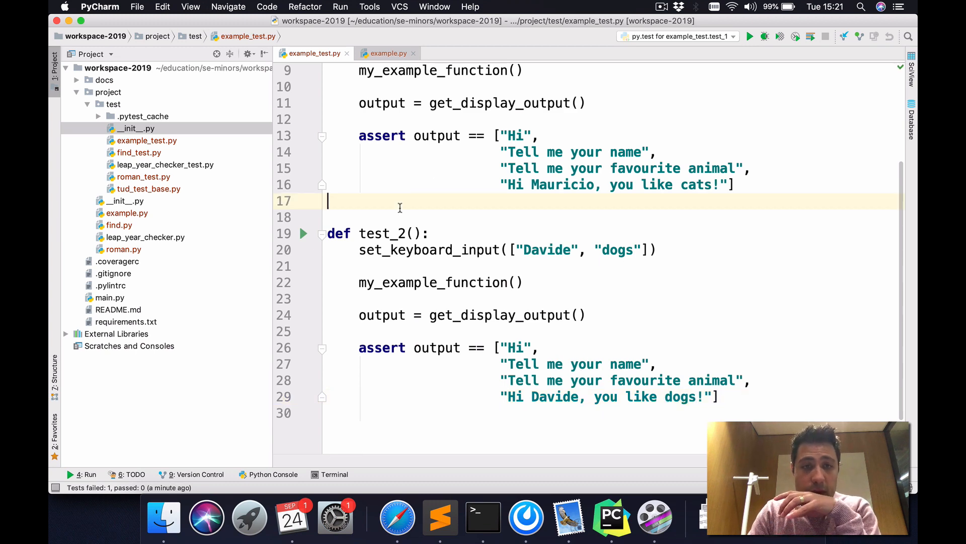
- Run py.test in example_test.py and see both test_1 and test_2 pass
{"action": "right_click", "coordinate": [400, 208]}
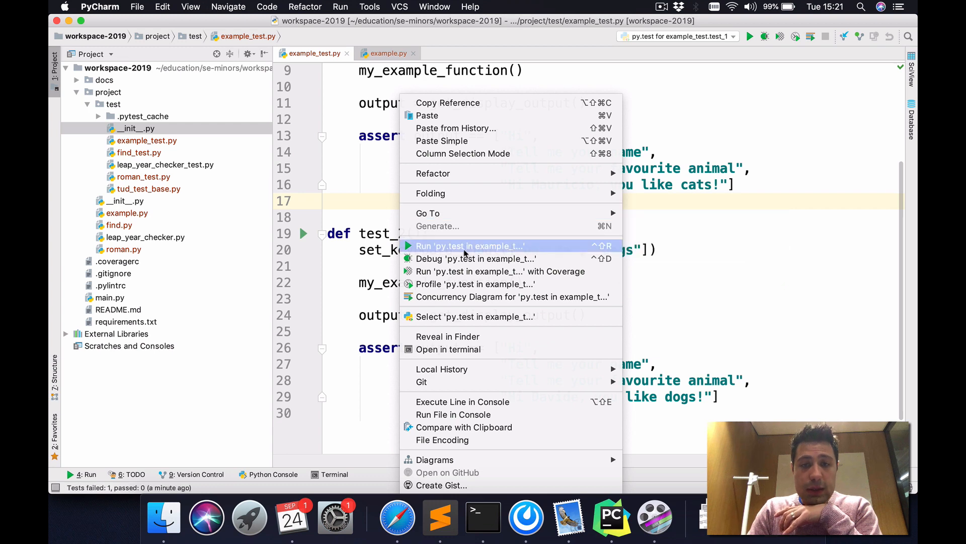
{"action": "left_click", "coordinate": [470, 245]}
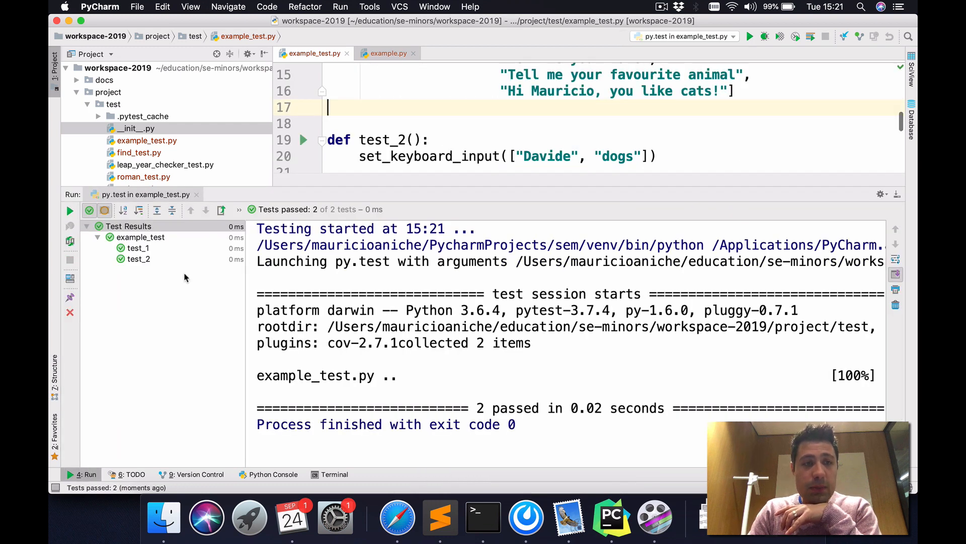
{"action": "mouse_move", "coordinate": [760, 241]}
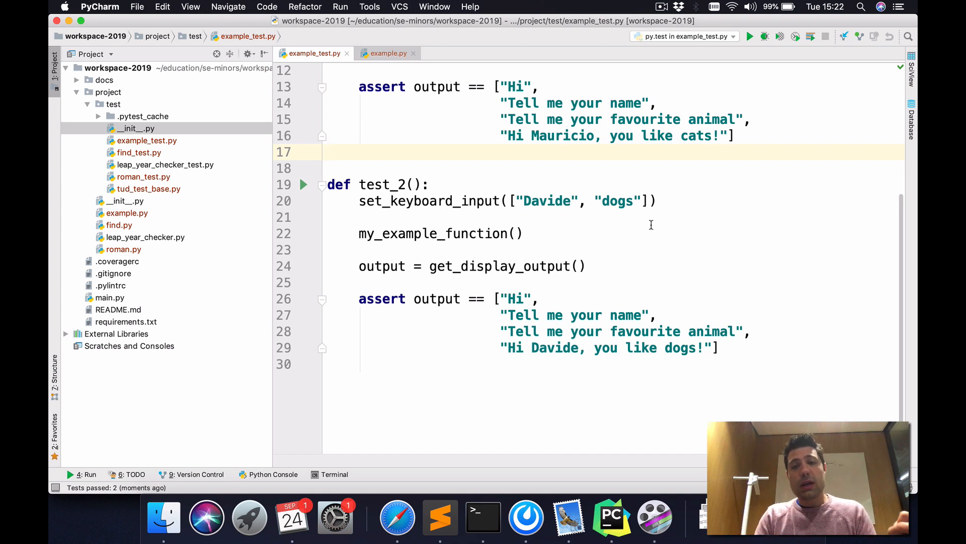
{"action": "double_click", "coordinate": [543, 200]}
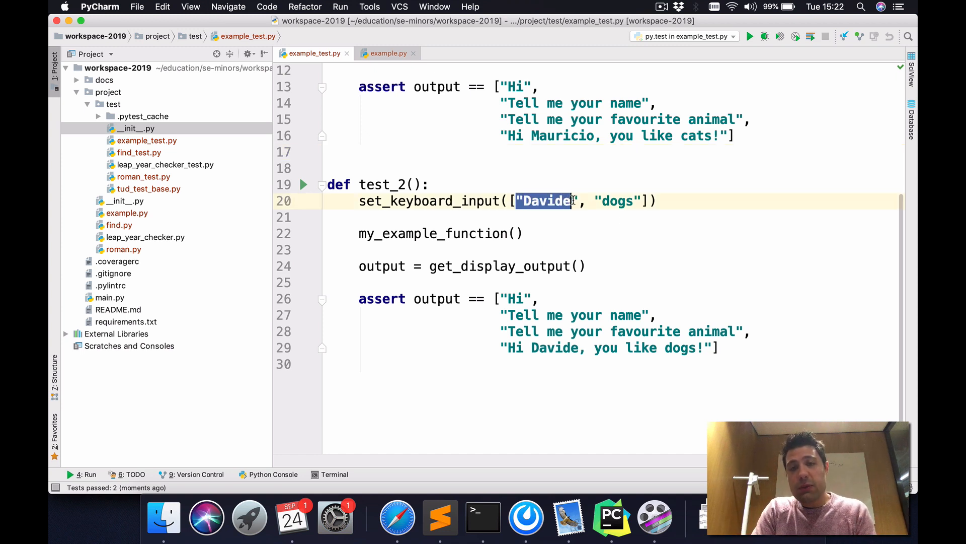
{"action": "double_click", "coordinate": [617, 201]}
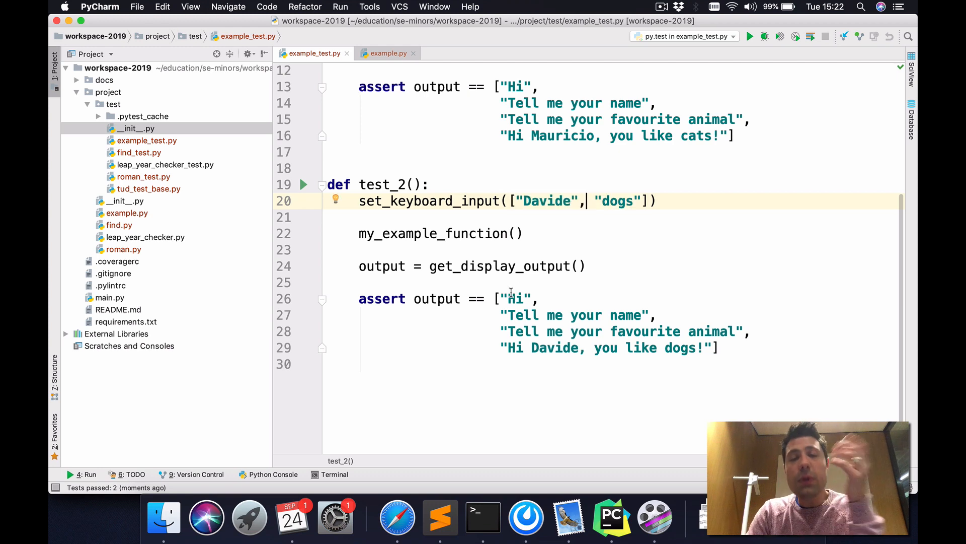
{"action": "scroll", "scroll_direction": "up", "scroll_amount": 3}
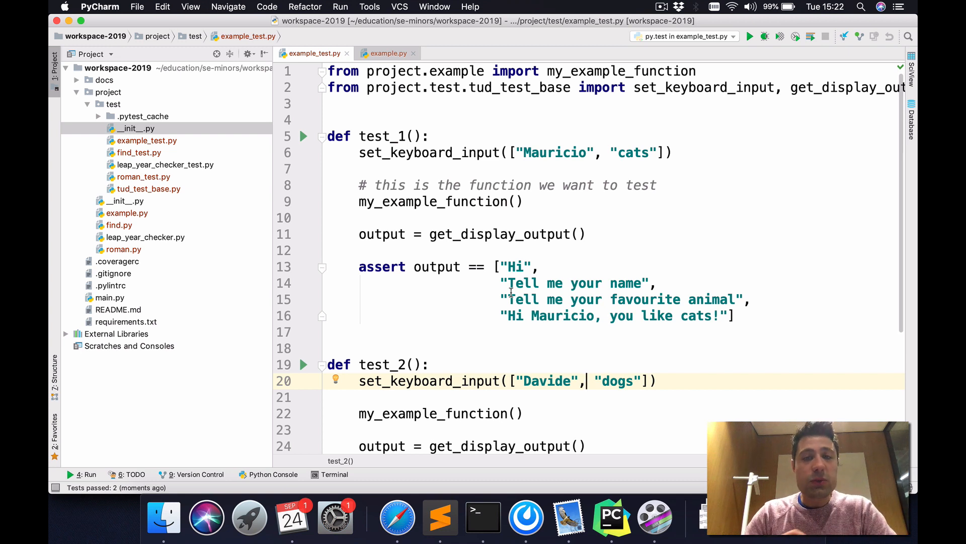
{"action": "mouse_move", "coordinate": [163, 202]}
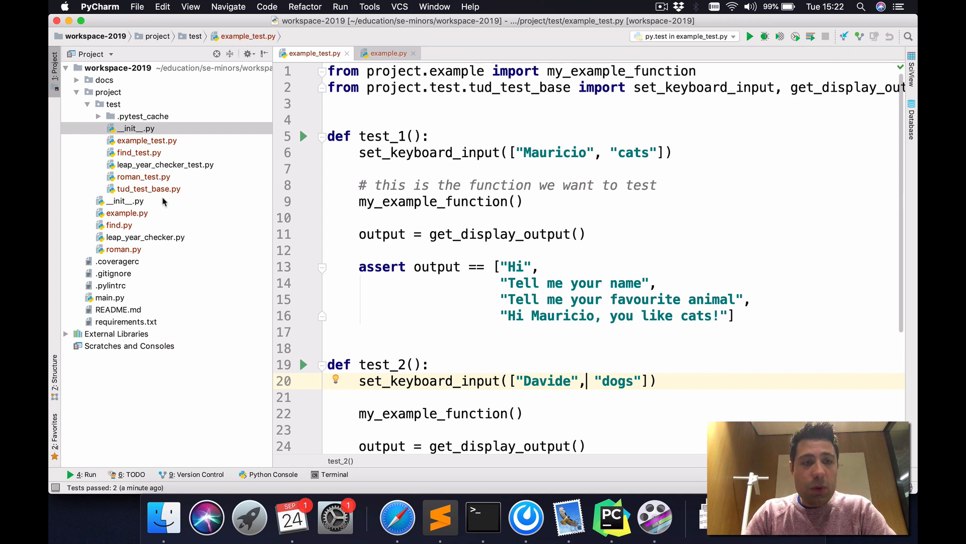
- Look over the mock input and display output helpers in tud_test_base.py, then return to example_test.py
{"action": "left_click", "coordinate": [148, 188]}
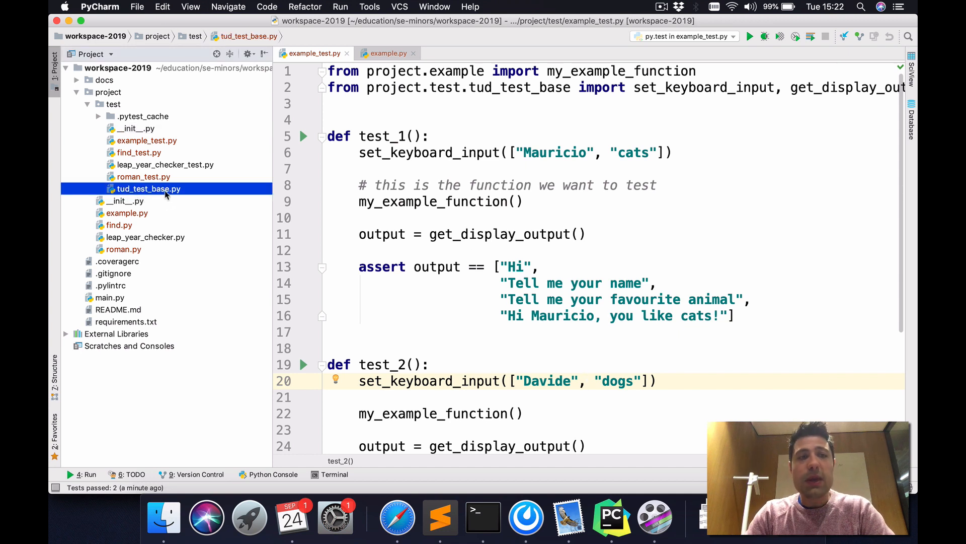
{"action": "mouse_move", "coordinate": [117, 104]}
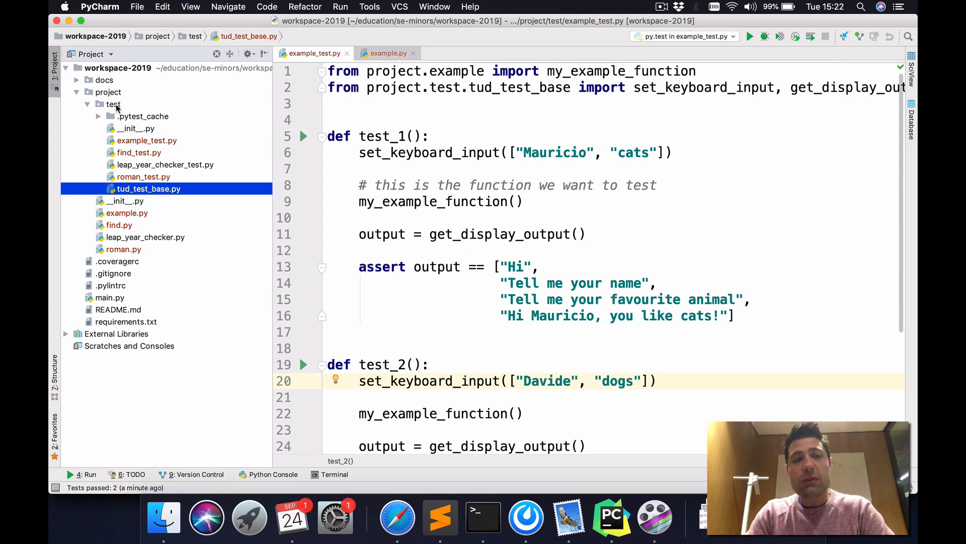
{"action": "left_click", "coordinate": [114, 104]}
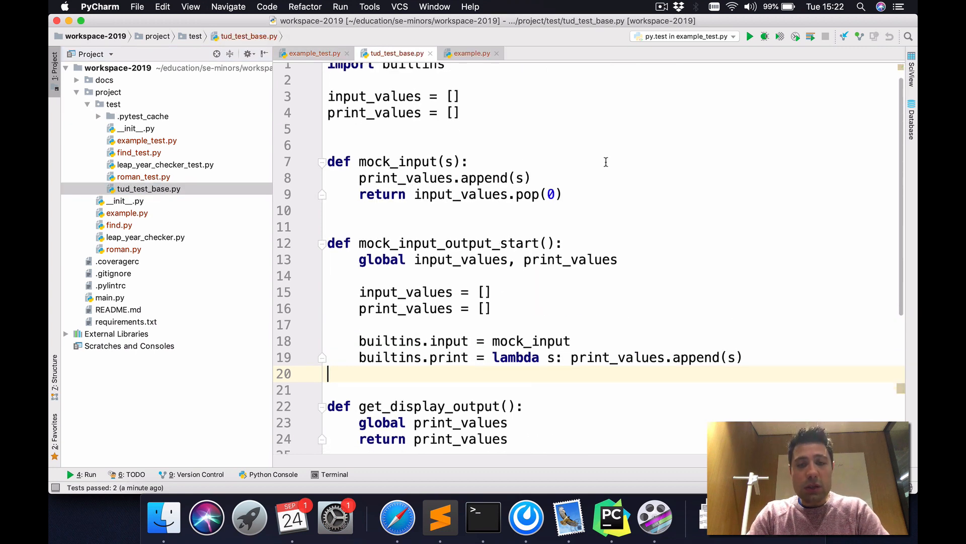
{"action": "scroll", "scroll_direction": "down", "scroll_amount": 3}
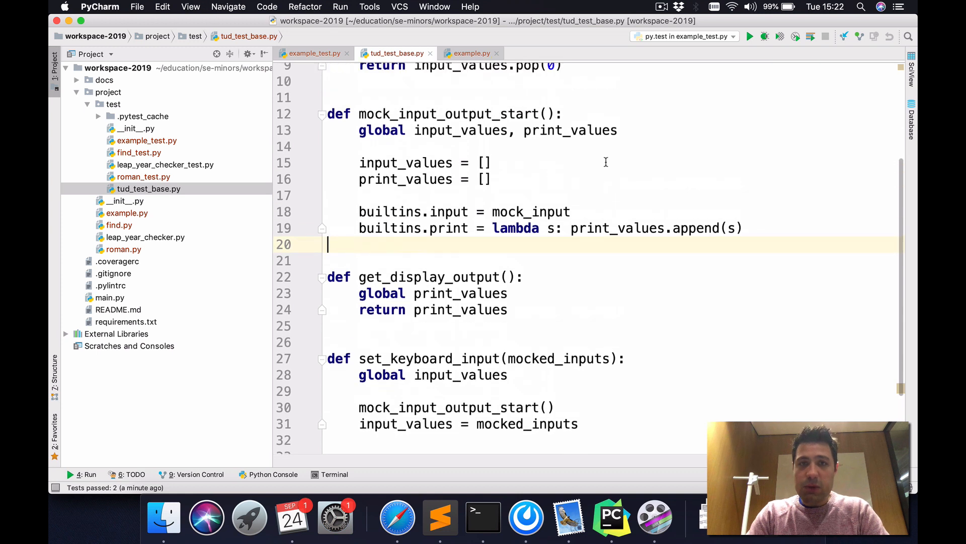
{"action": "scroll", "scroll_direction": "up", "scroll_amount": 3}
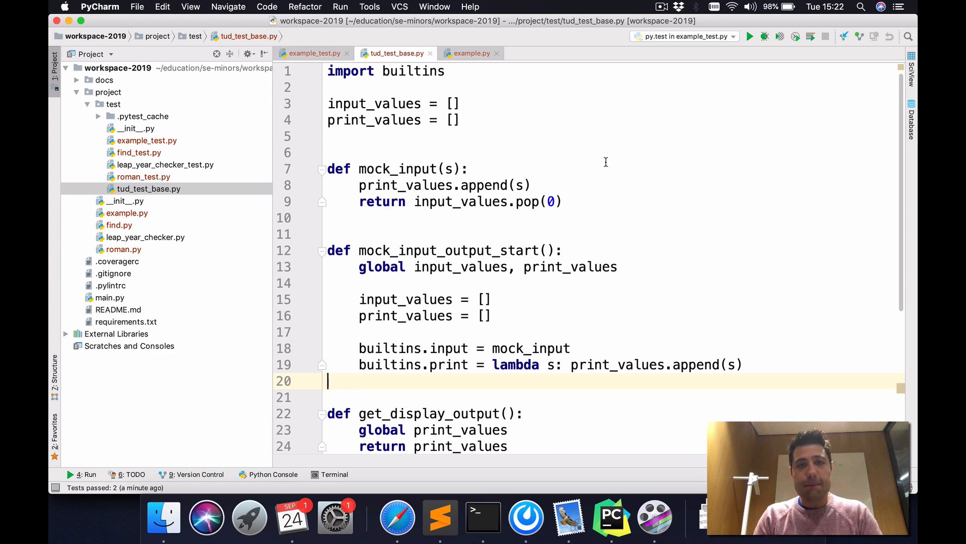
{"action": "mouse_move", "coordinate": [339, 86]}
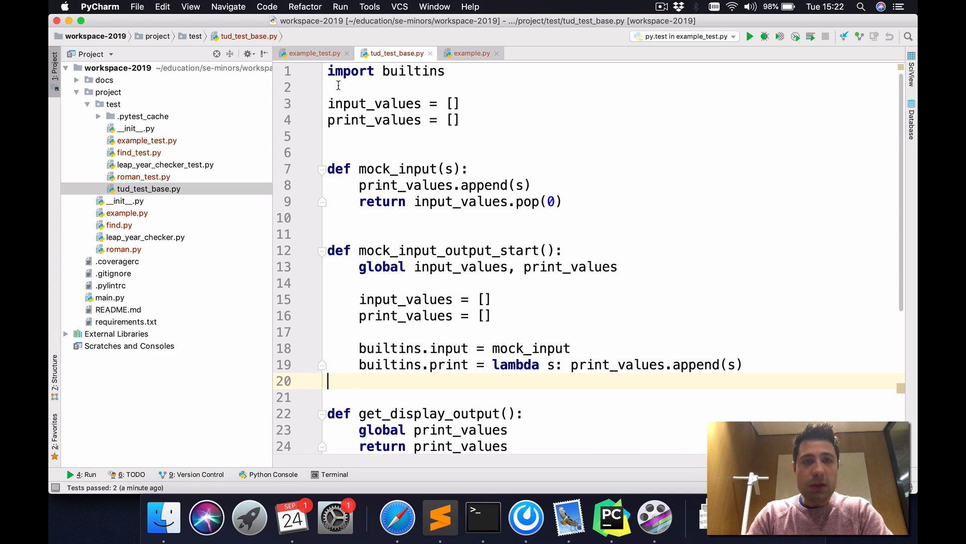
{"action": "left_click", "coordinate": [315, 54]}
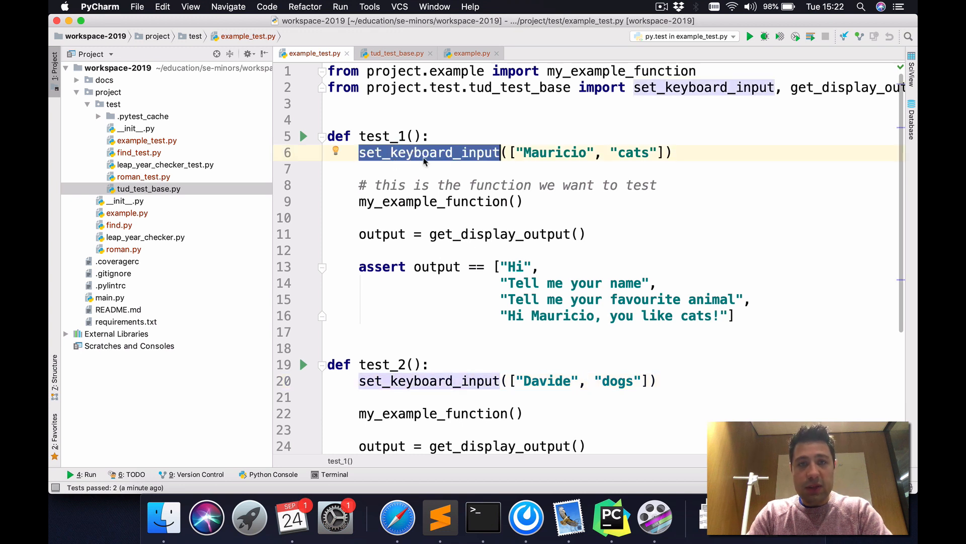
- Re-add the set_keyboard_input and get_display_output imports via quick fixes and rerun the tests, both passing
{"action": "left_click", "coordinate": [499, 234]}
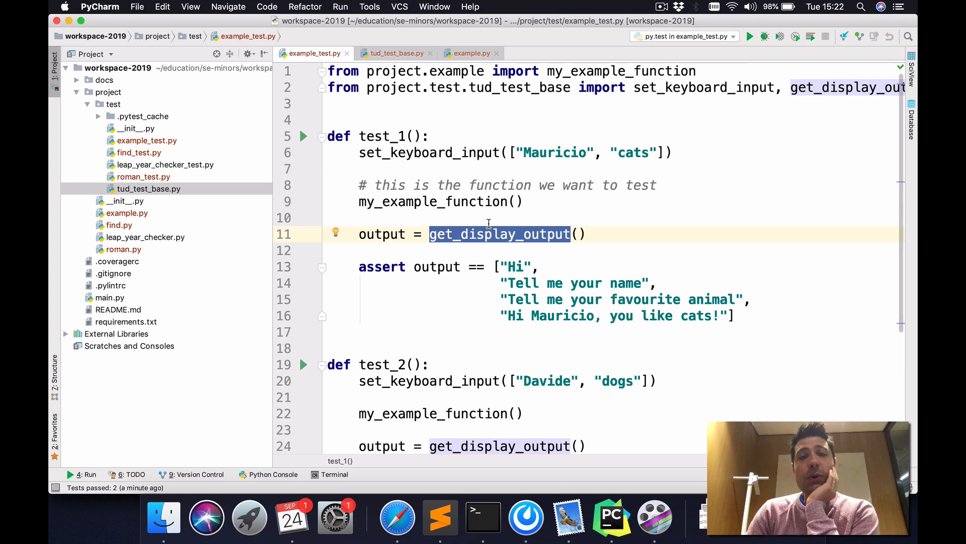
{"action": "mouse_move", "coordinate": [669, 94]}
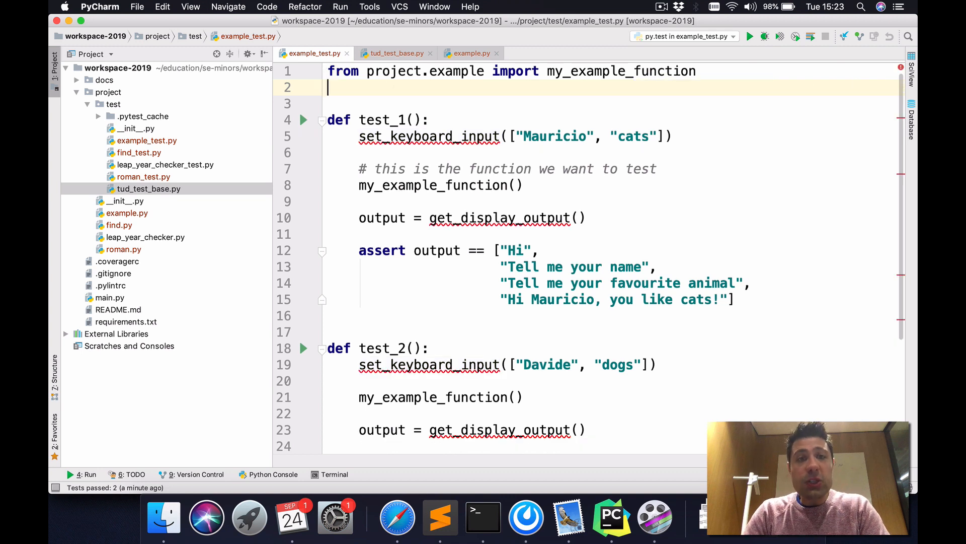
{"action": "mouse_move", "coordinate": [470, 152]}
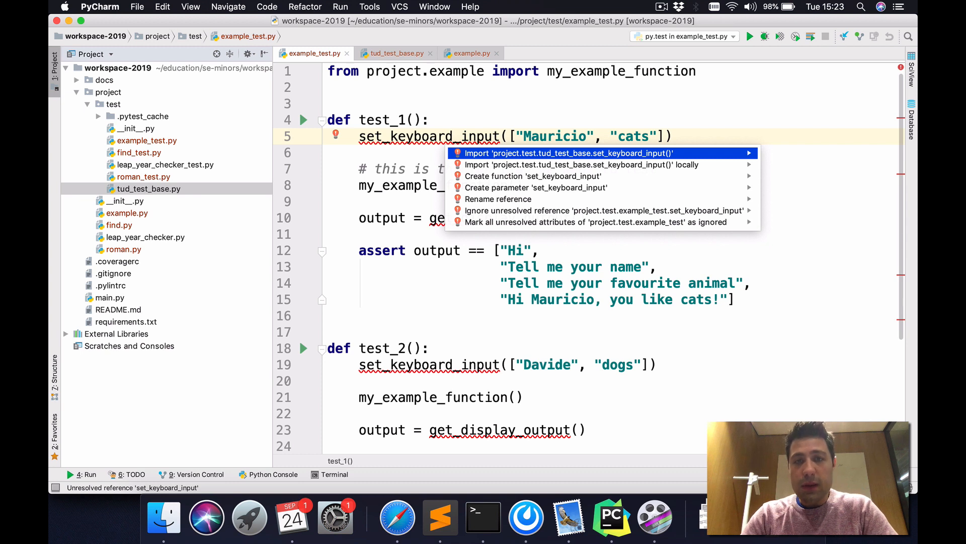
{"action": "left_click", "coordinate": [566, 153]}
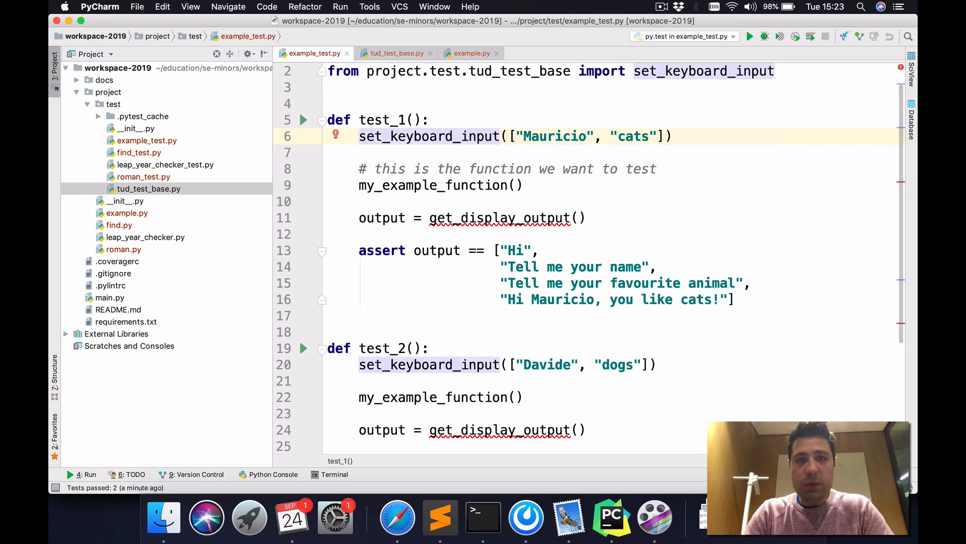
{"action": "left_click", "coordinate": [432, 234]}
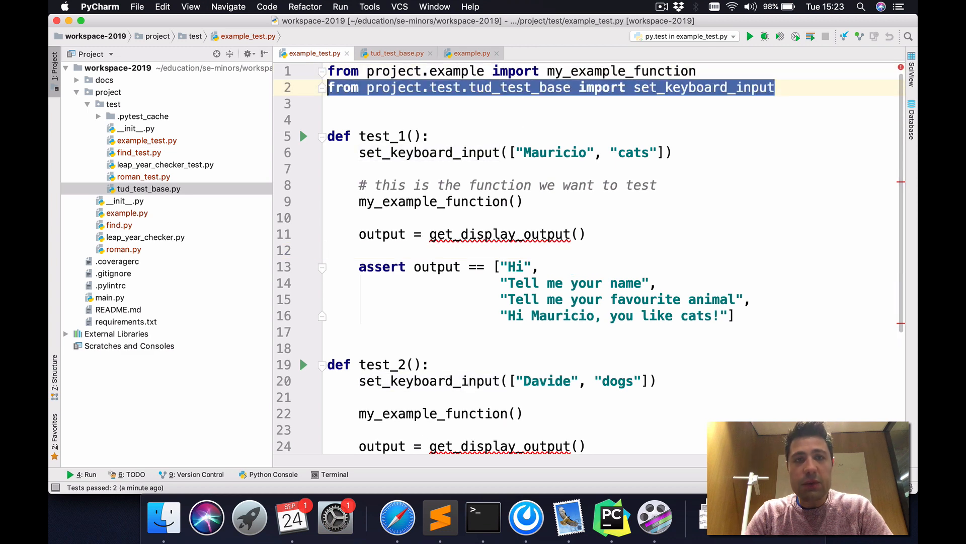
{"action": "left_click", "coordinate": [502, 233]}
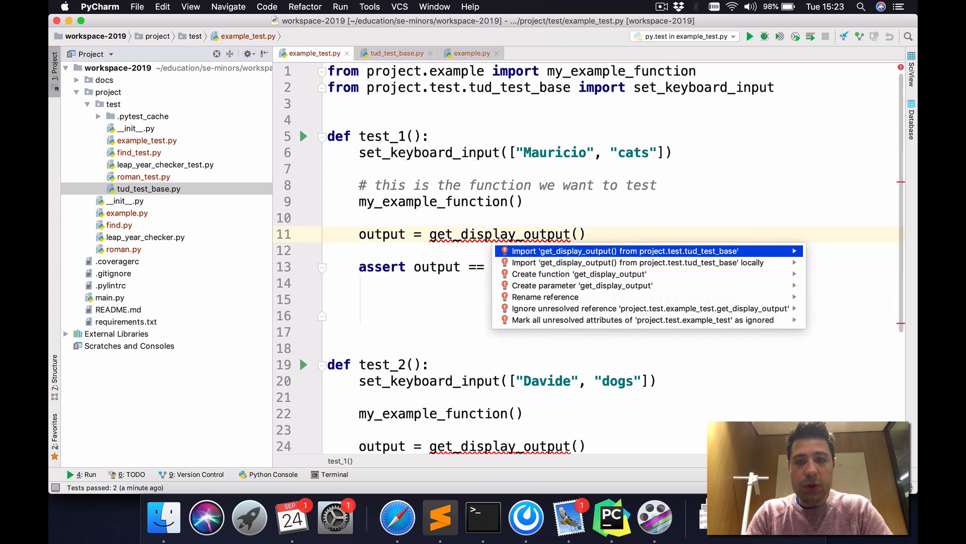
{"action": "left_click", "coordinate": [625, 250]}
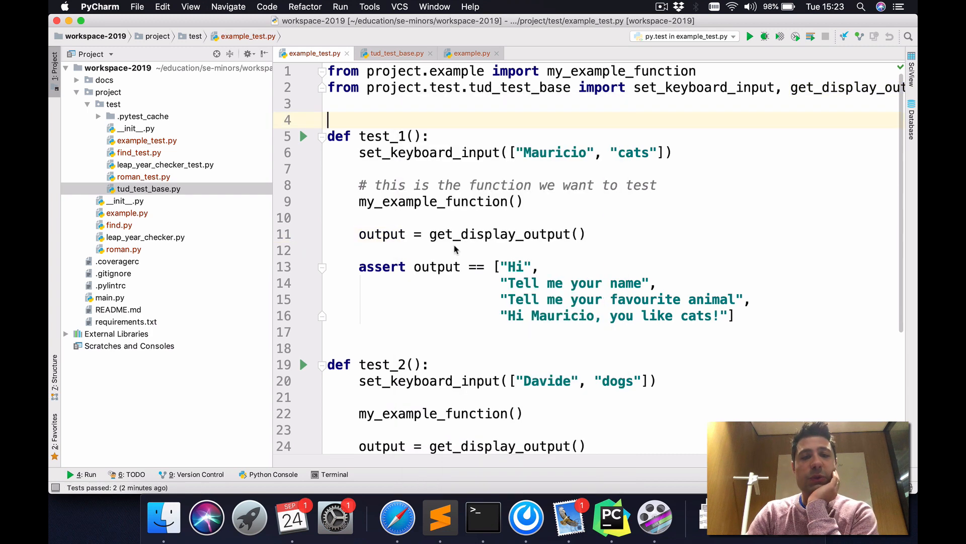
{"action": "left_click", "coordinate": [749, 37]}
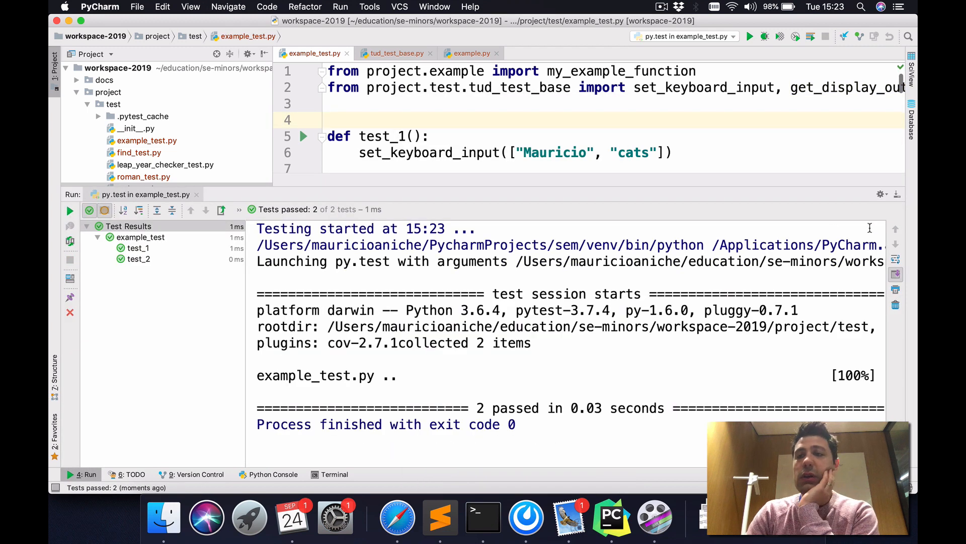